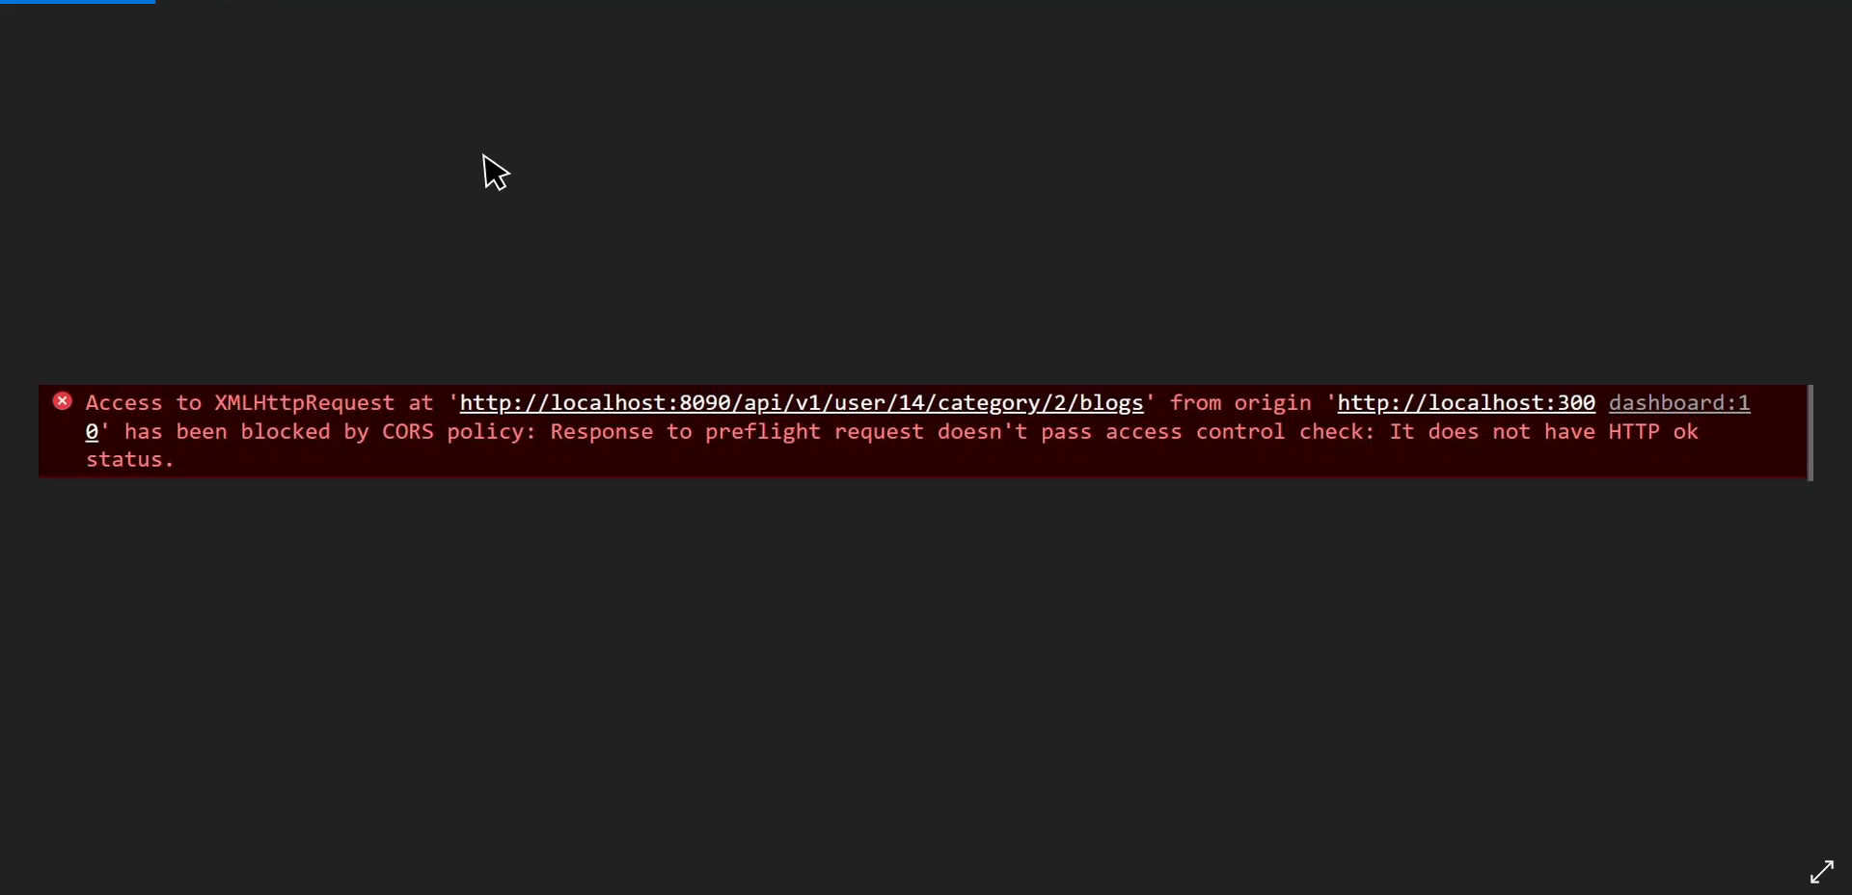
pyautogui.moveTo(529, 220)
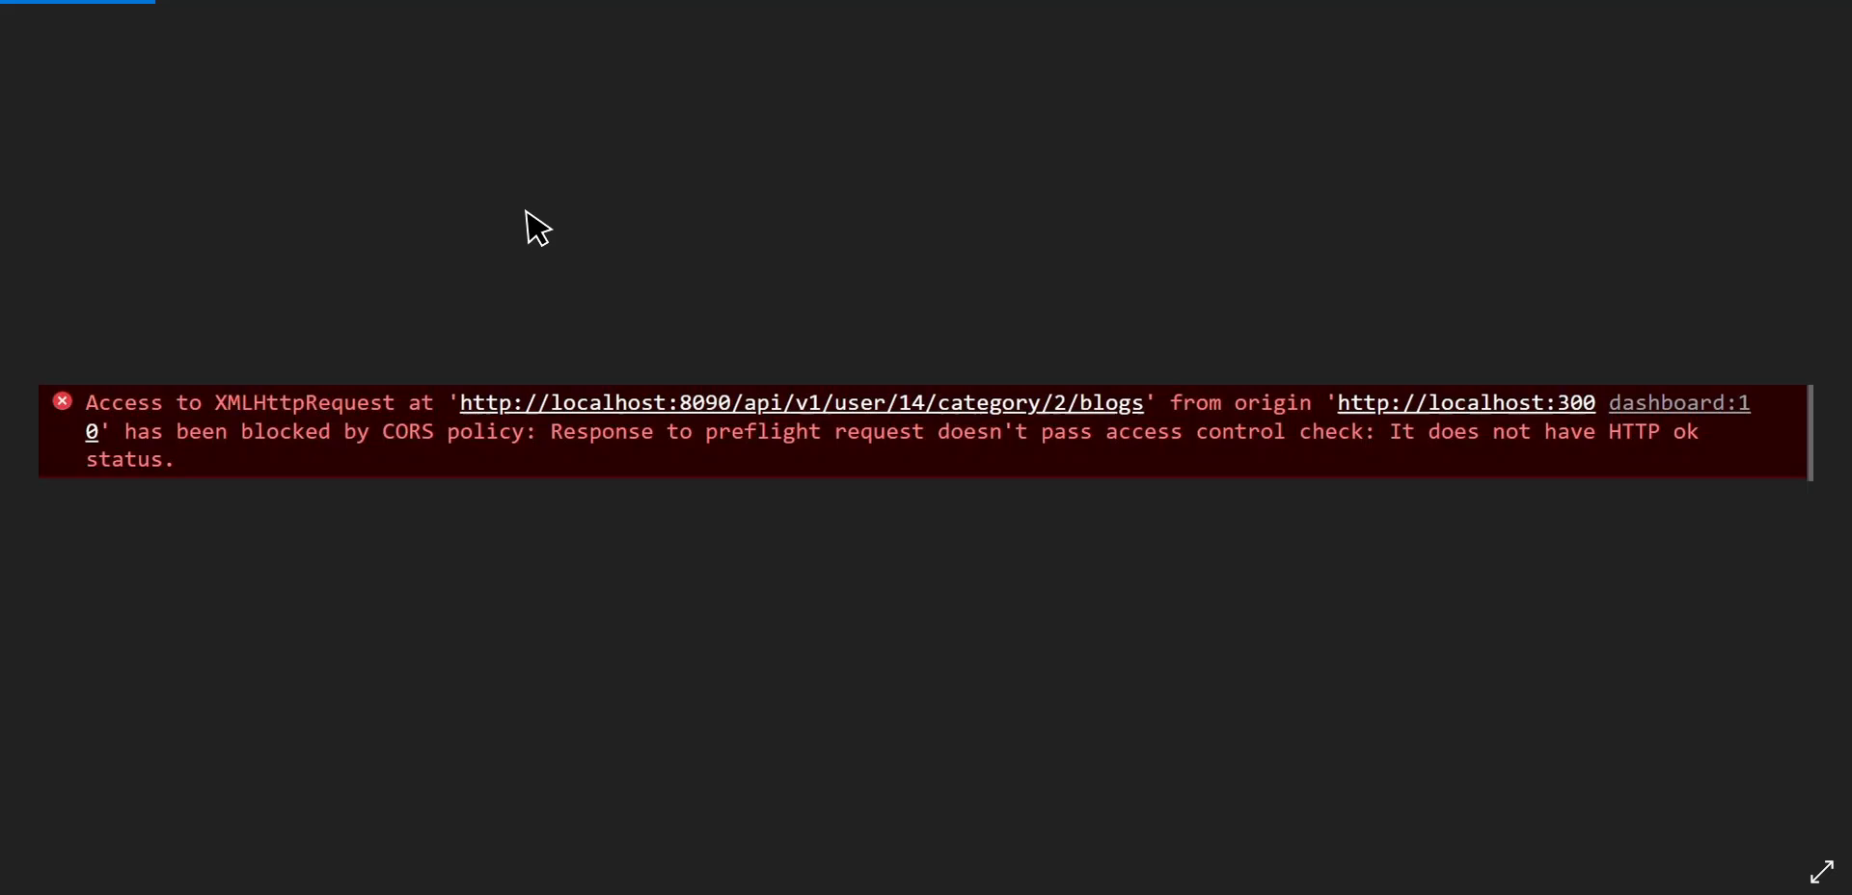
pyautogui.moveTo(479, 234)
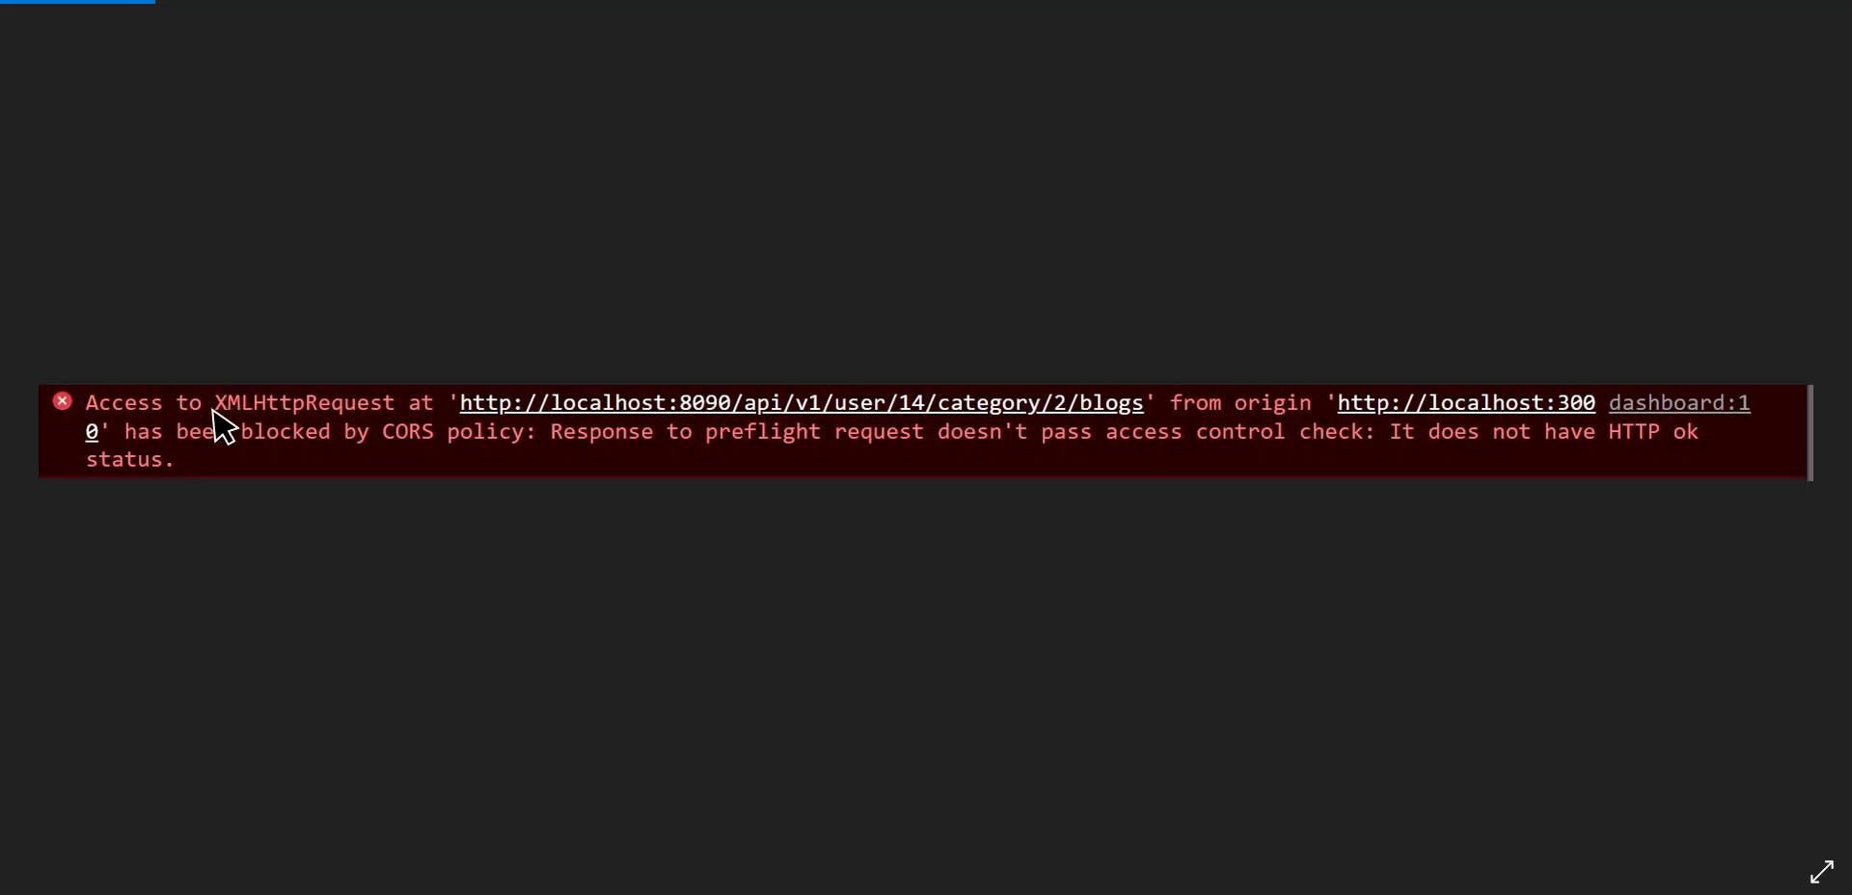
pyautogui.moveTo(409, 437)
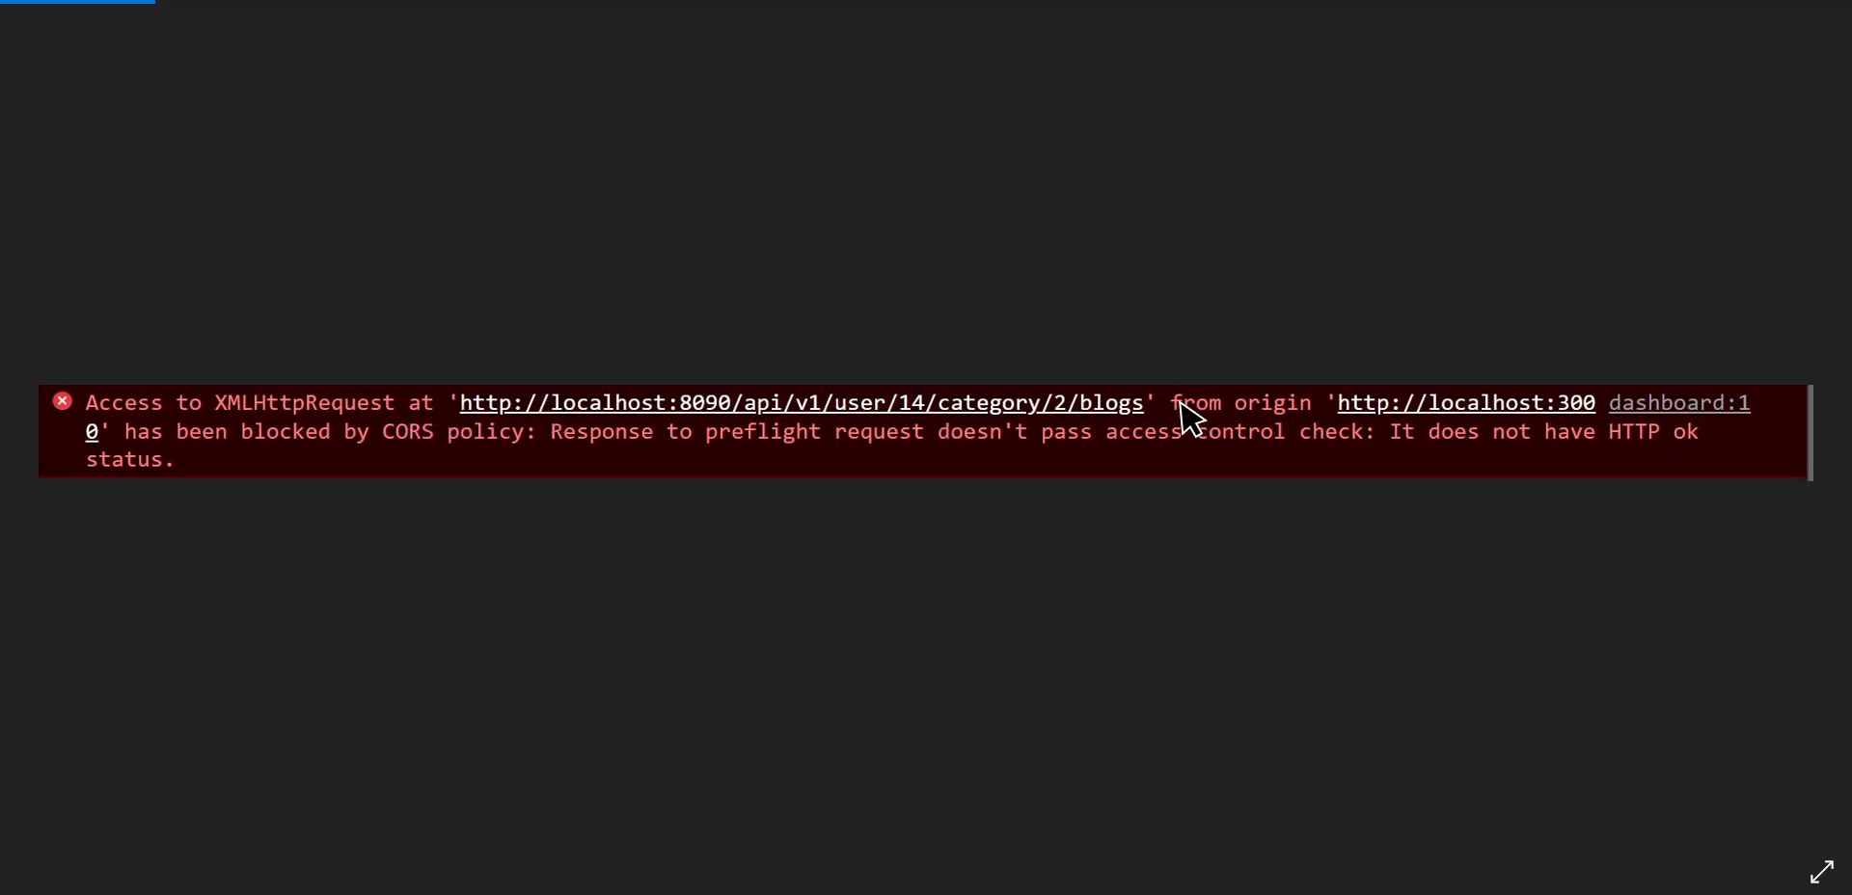
pyautogui.moveTo(1603, 431)
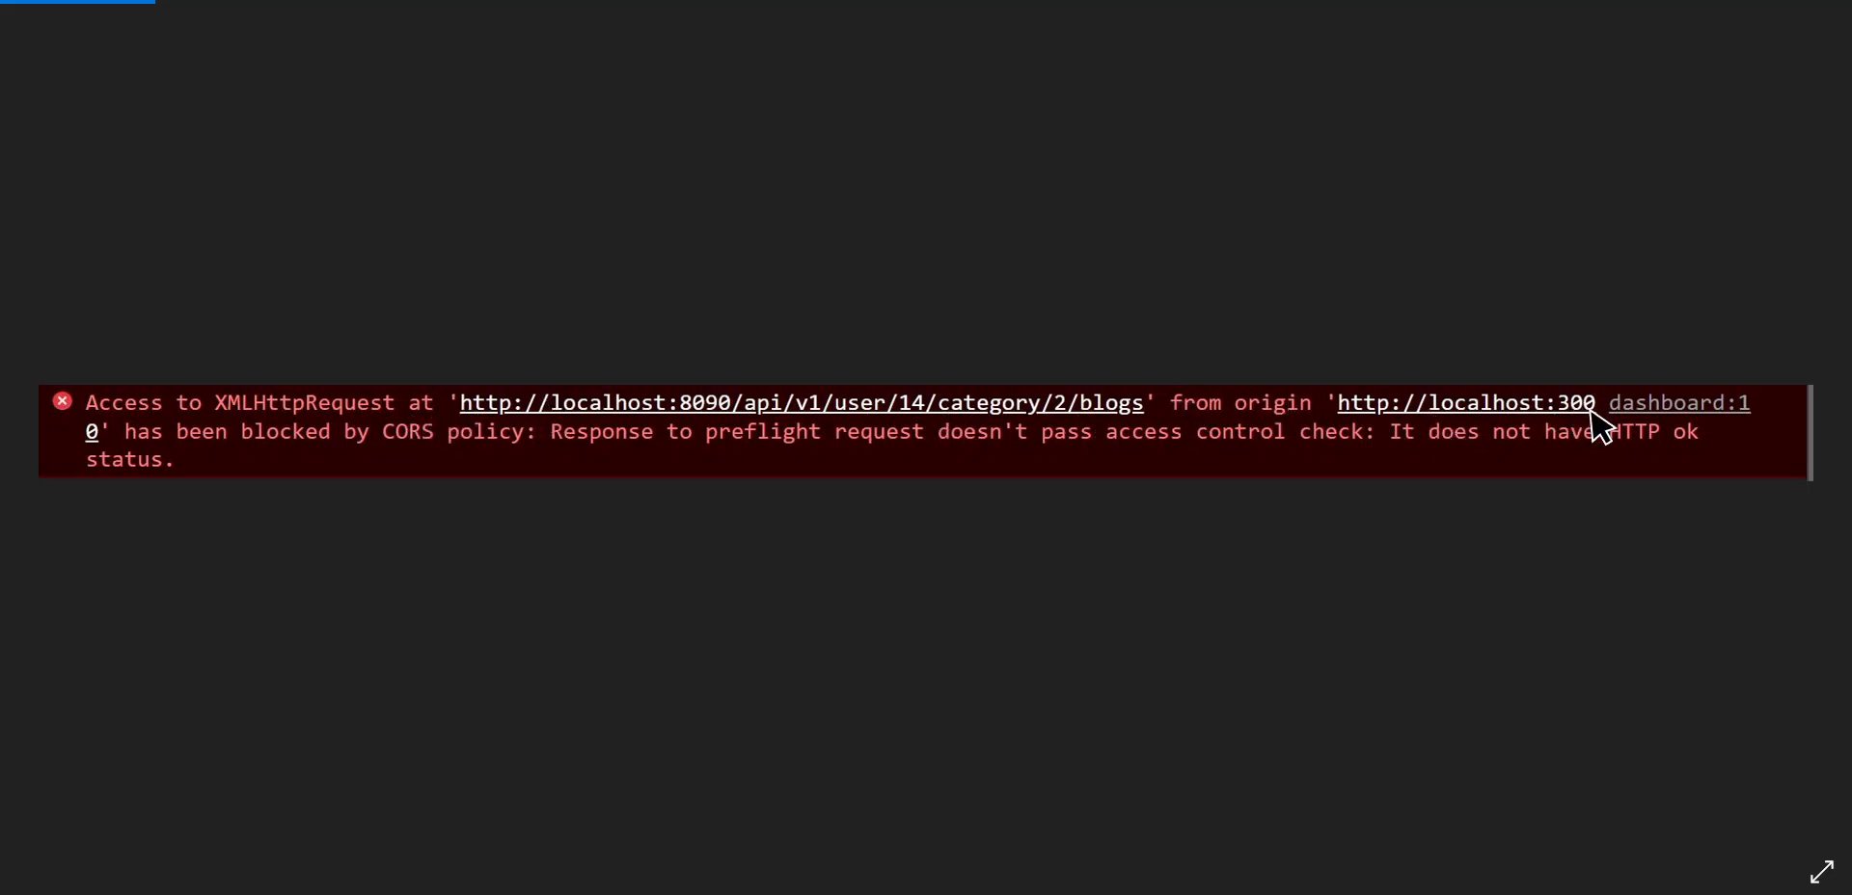
pyautogui.moveTo(227, 451)
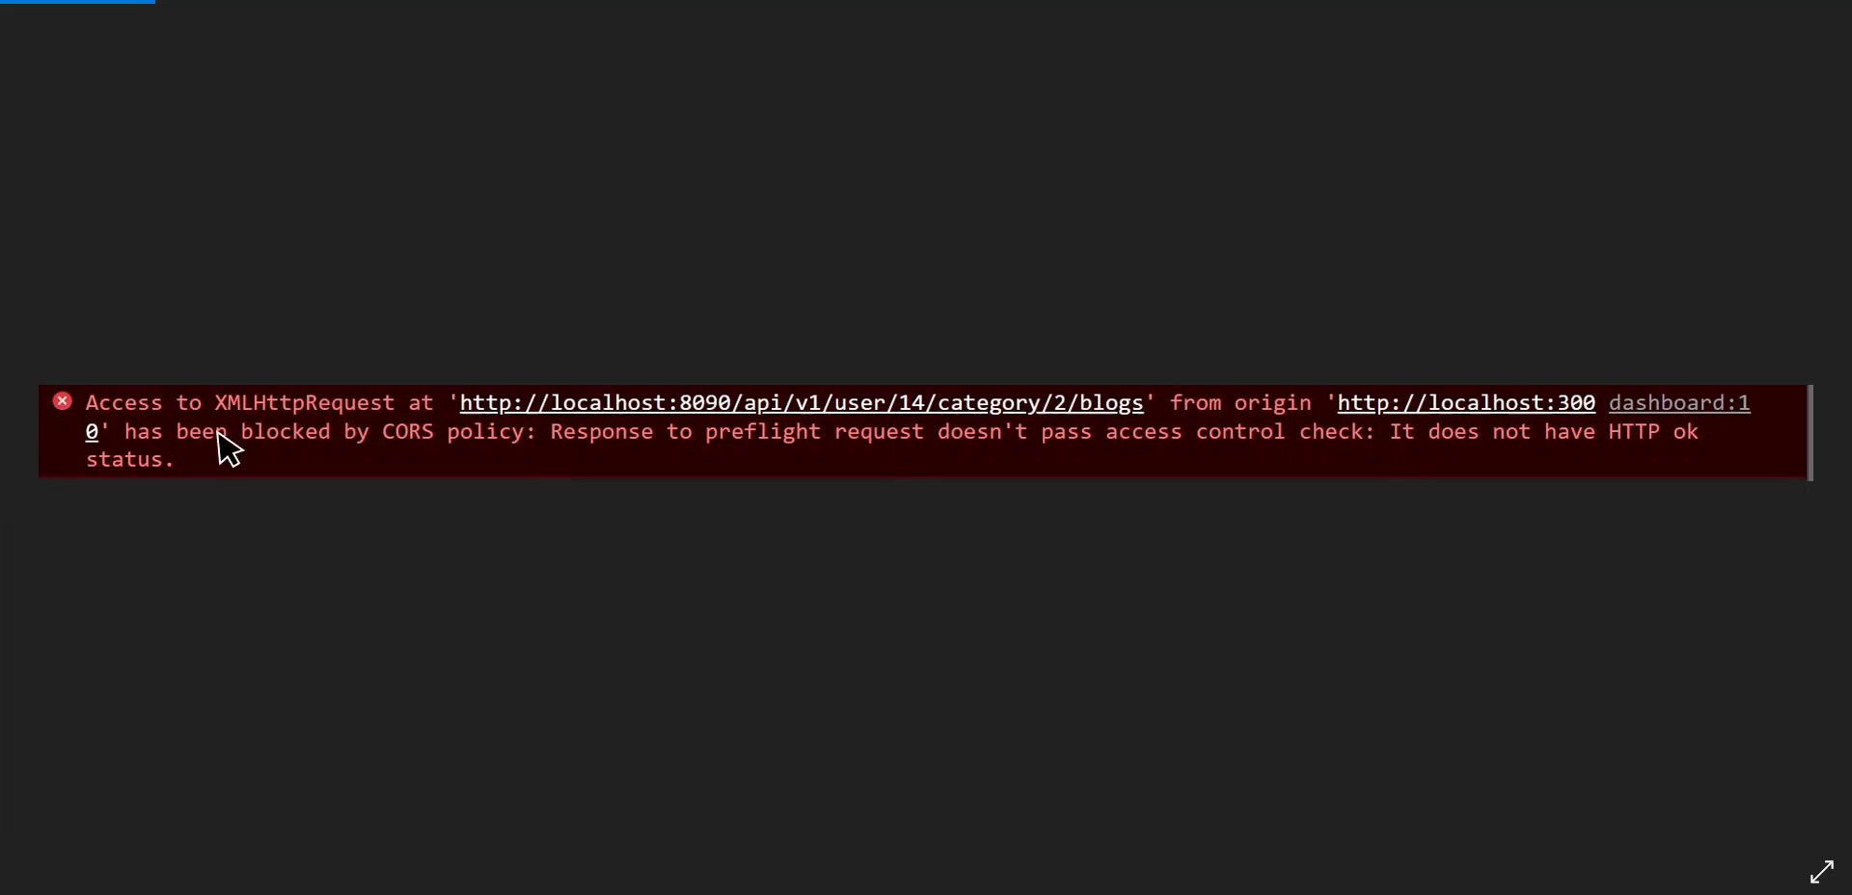
pyautogui.moveTo(667, 450)
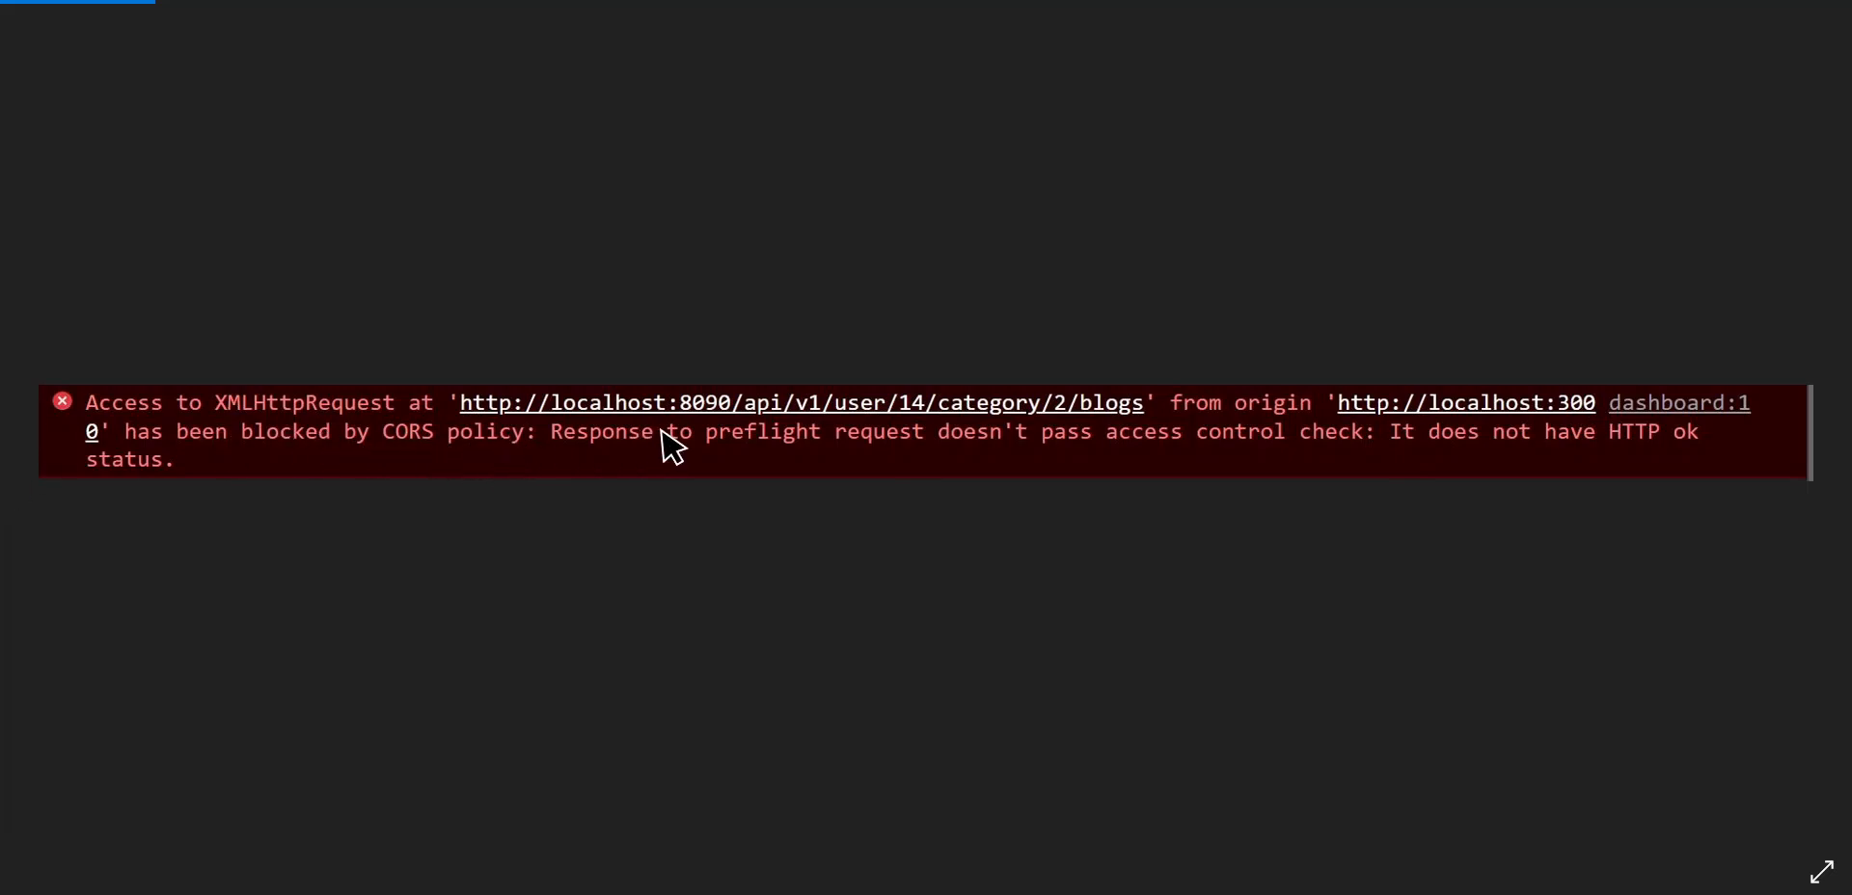
pyautogui.moveTo(969, 459)
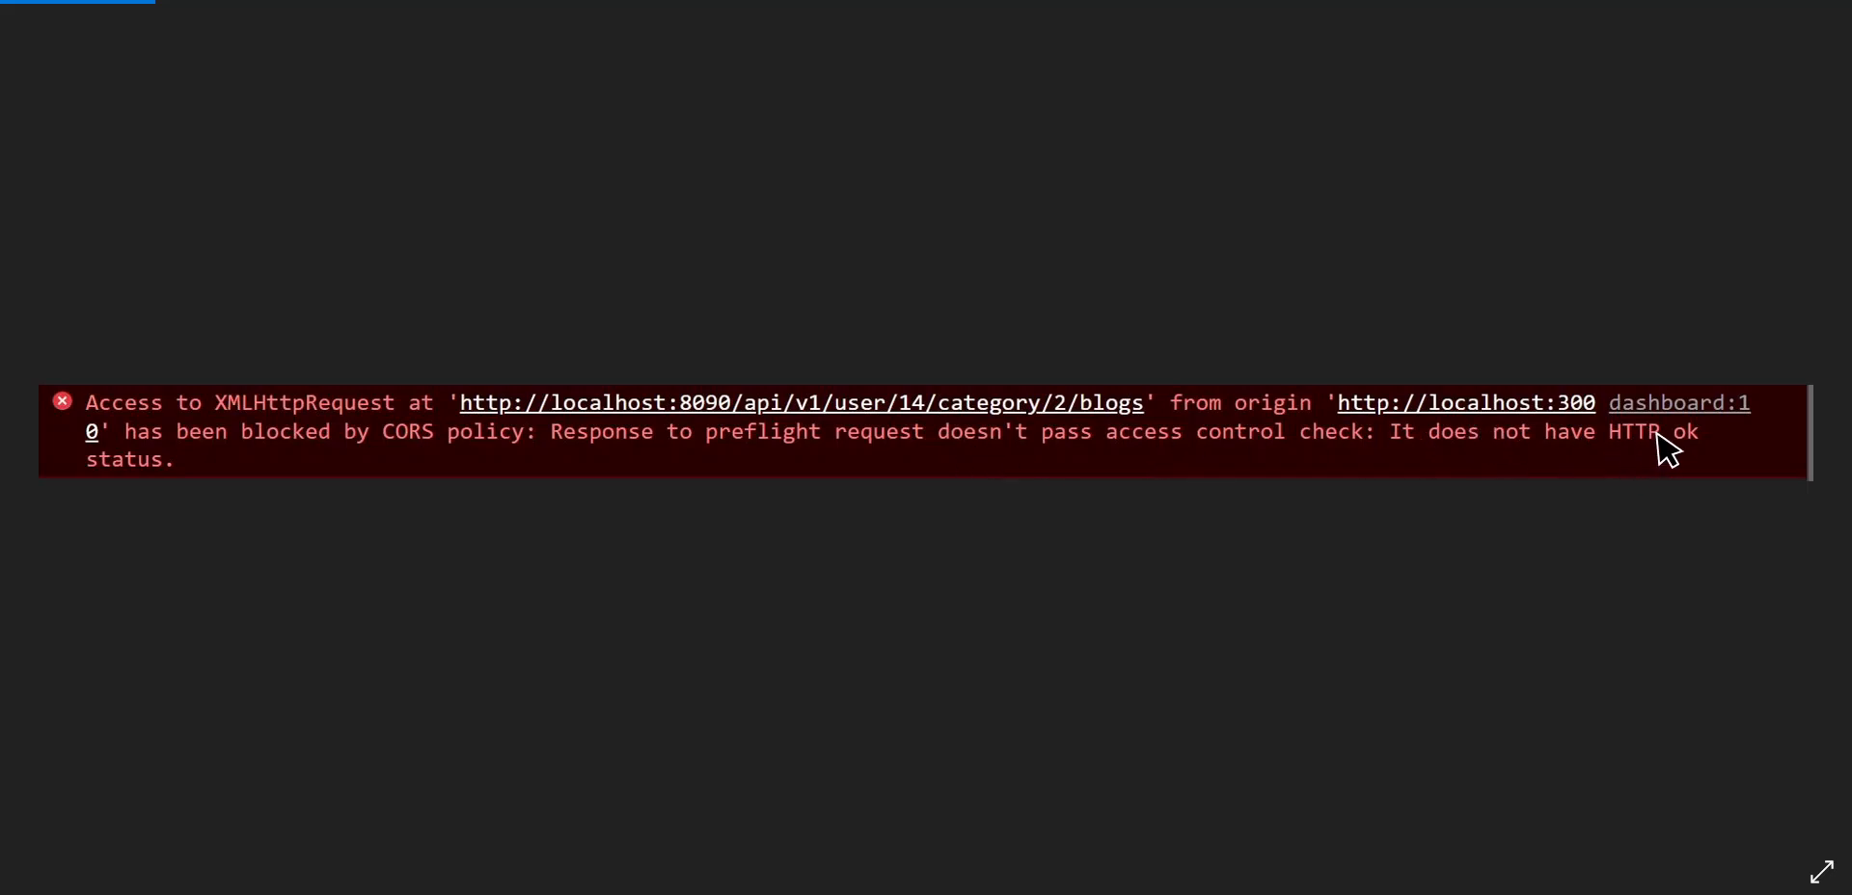
pyautogui.moveTo(1682, 454)
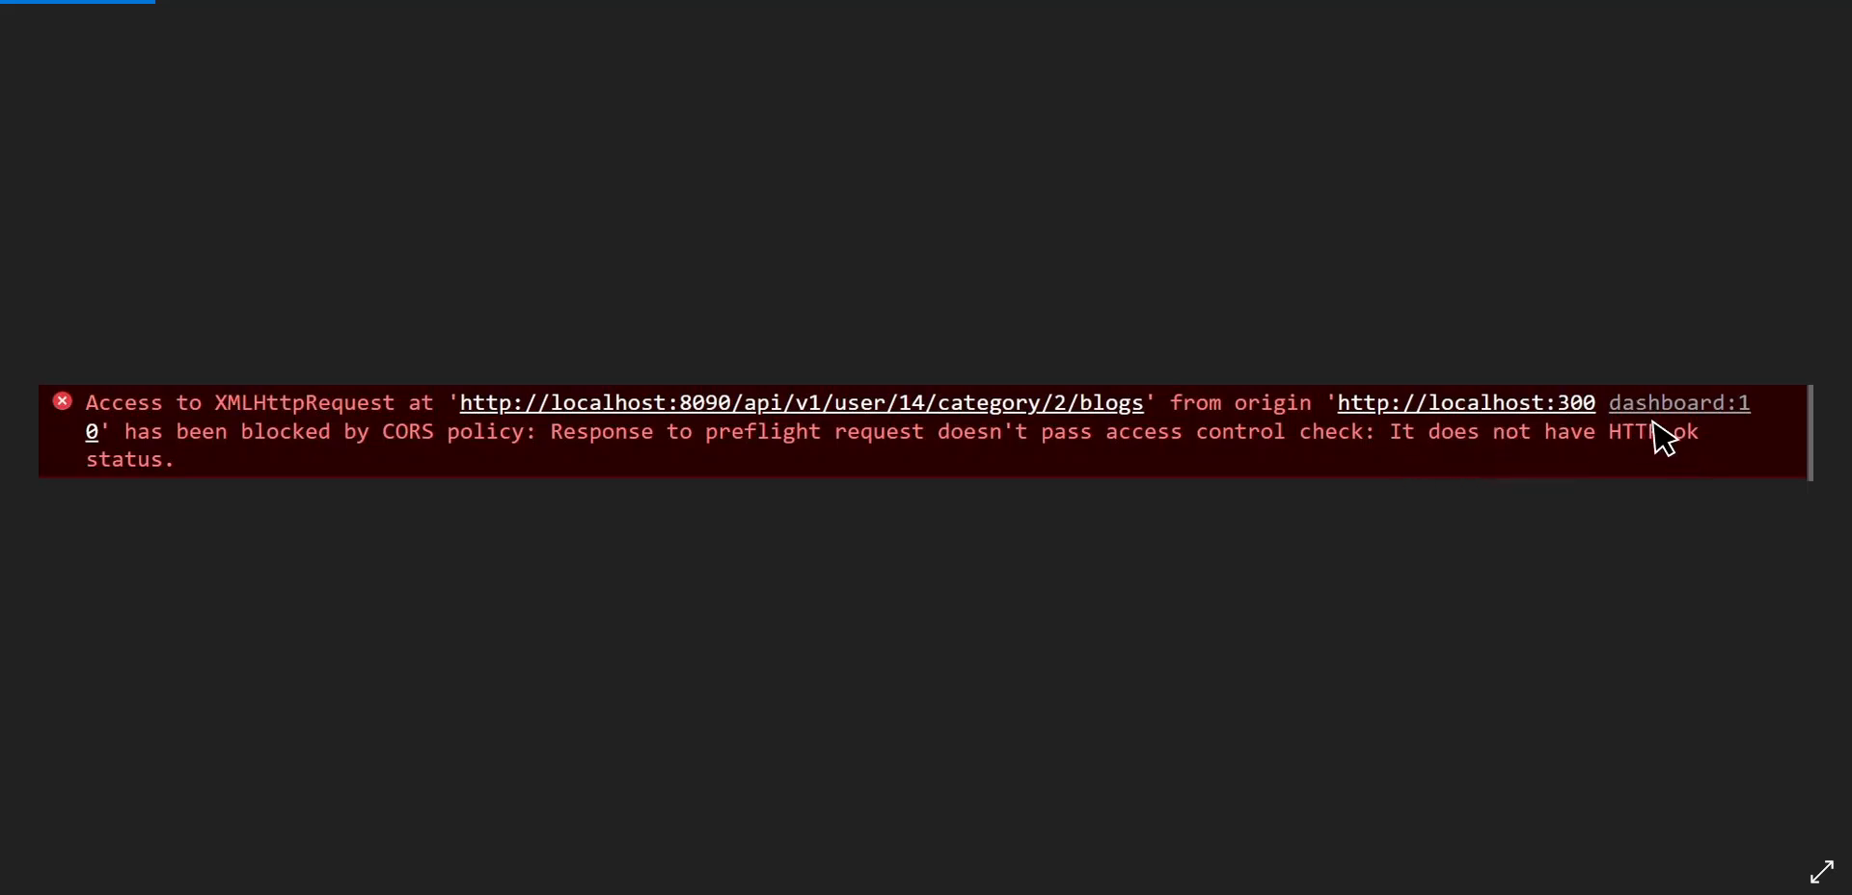
pyautogui.moveTo(219, 535)
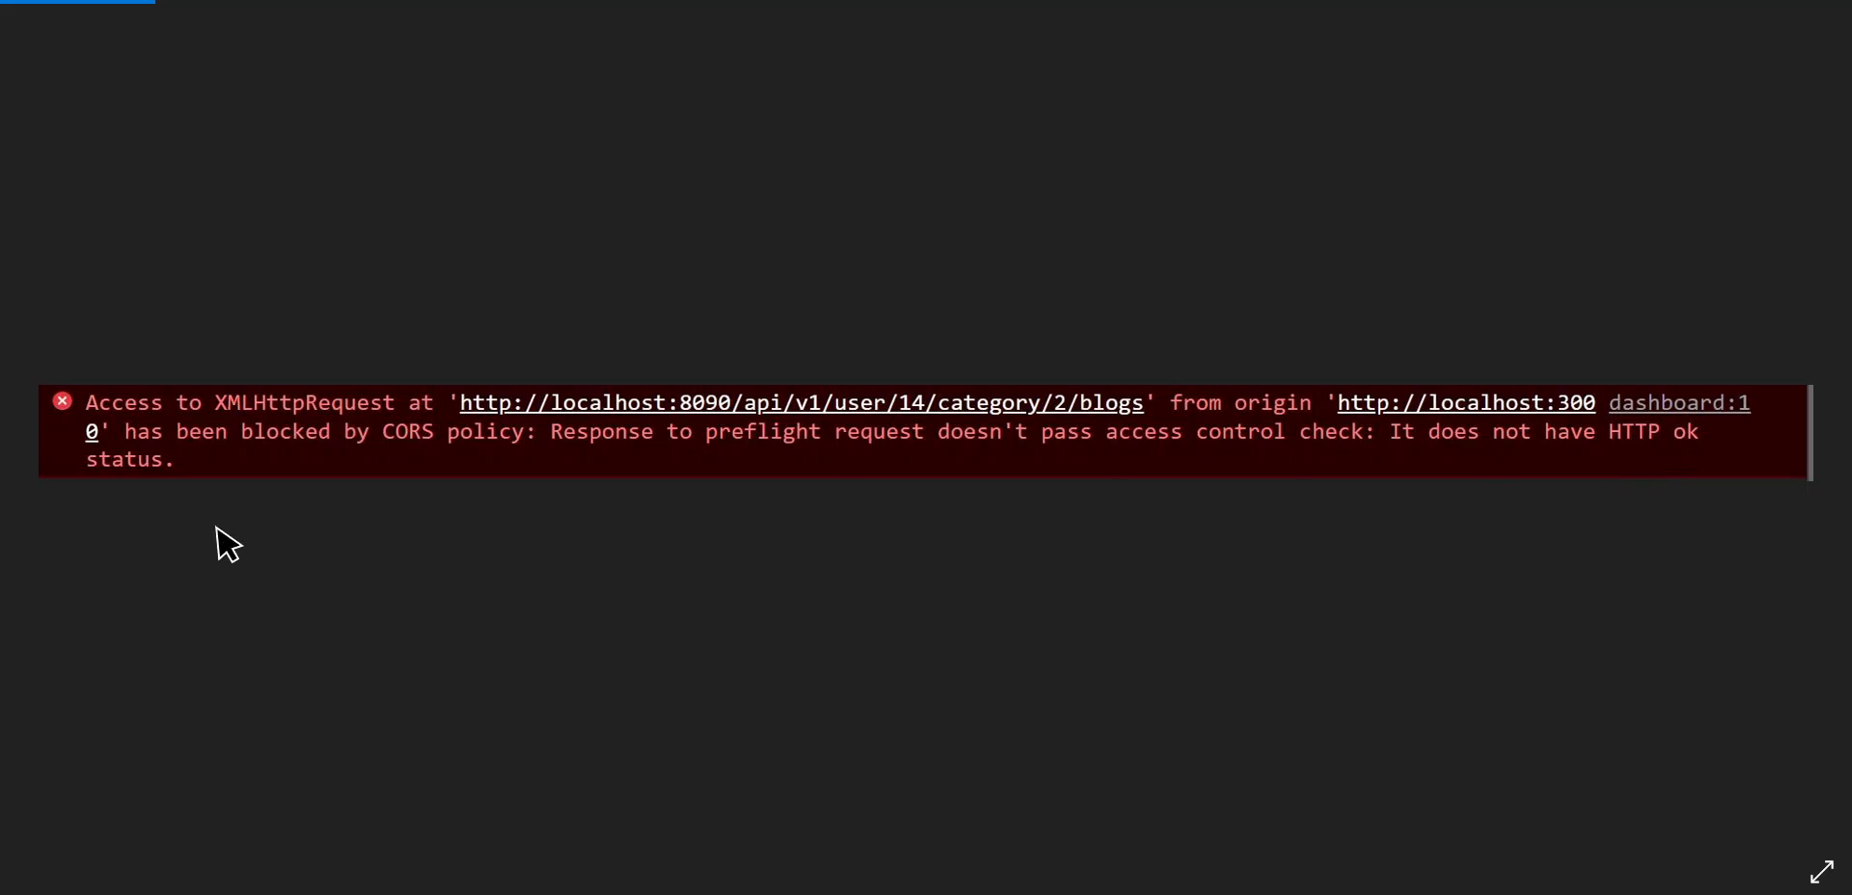
pyautogui.moveTo(294, 478)
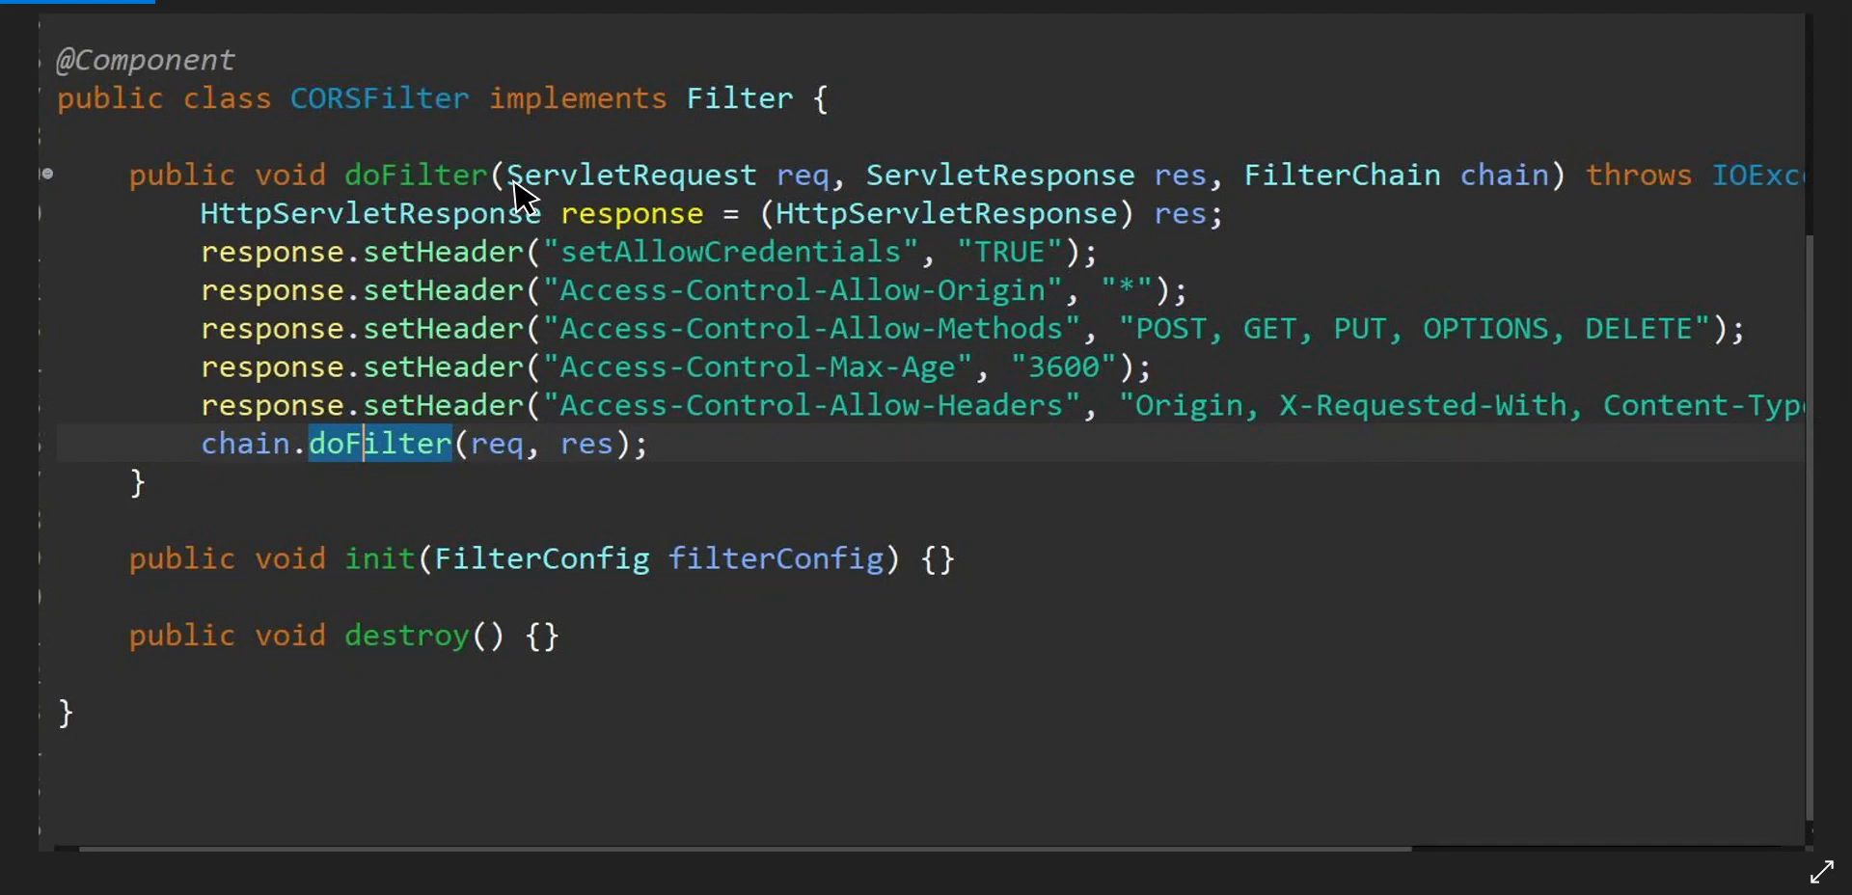
pyautogui.moveTo(282, 188)
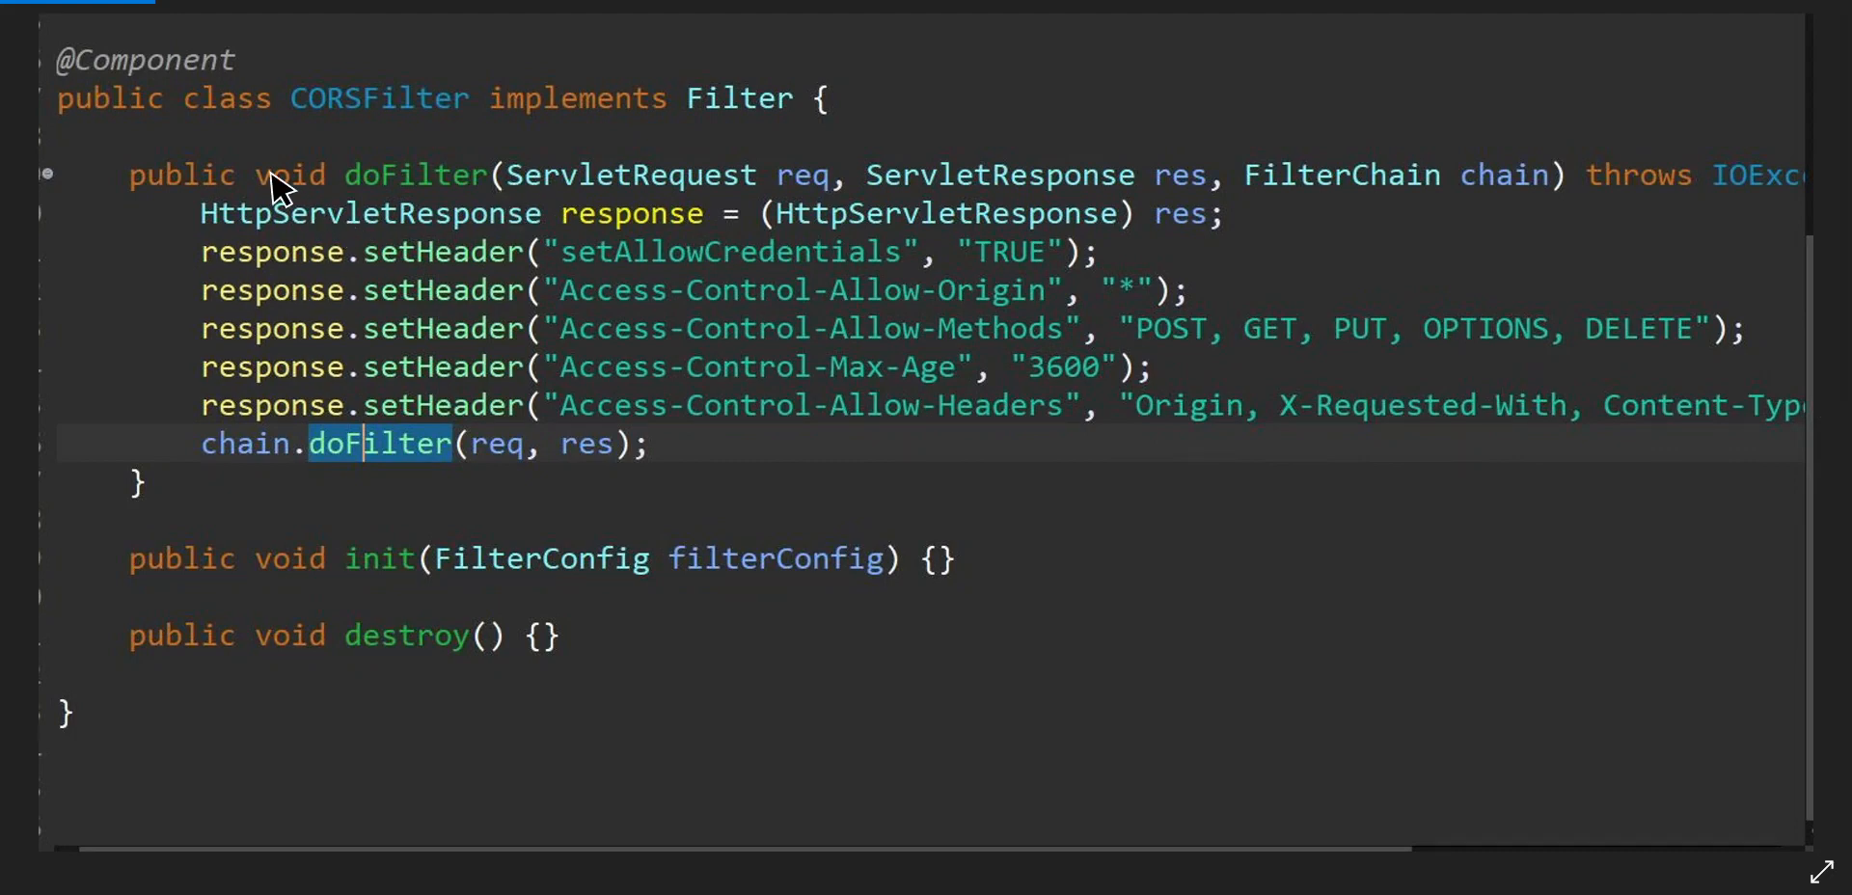
pyautogui.moveTo(1034, 249)
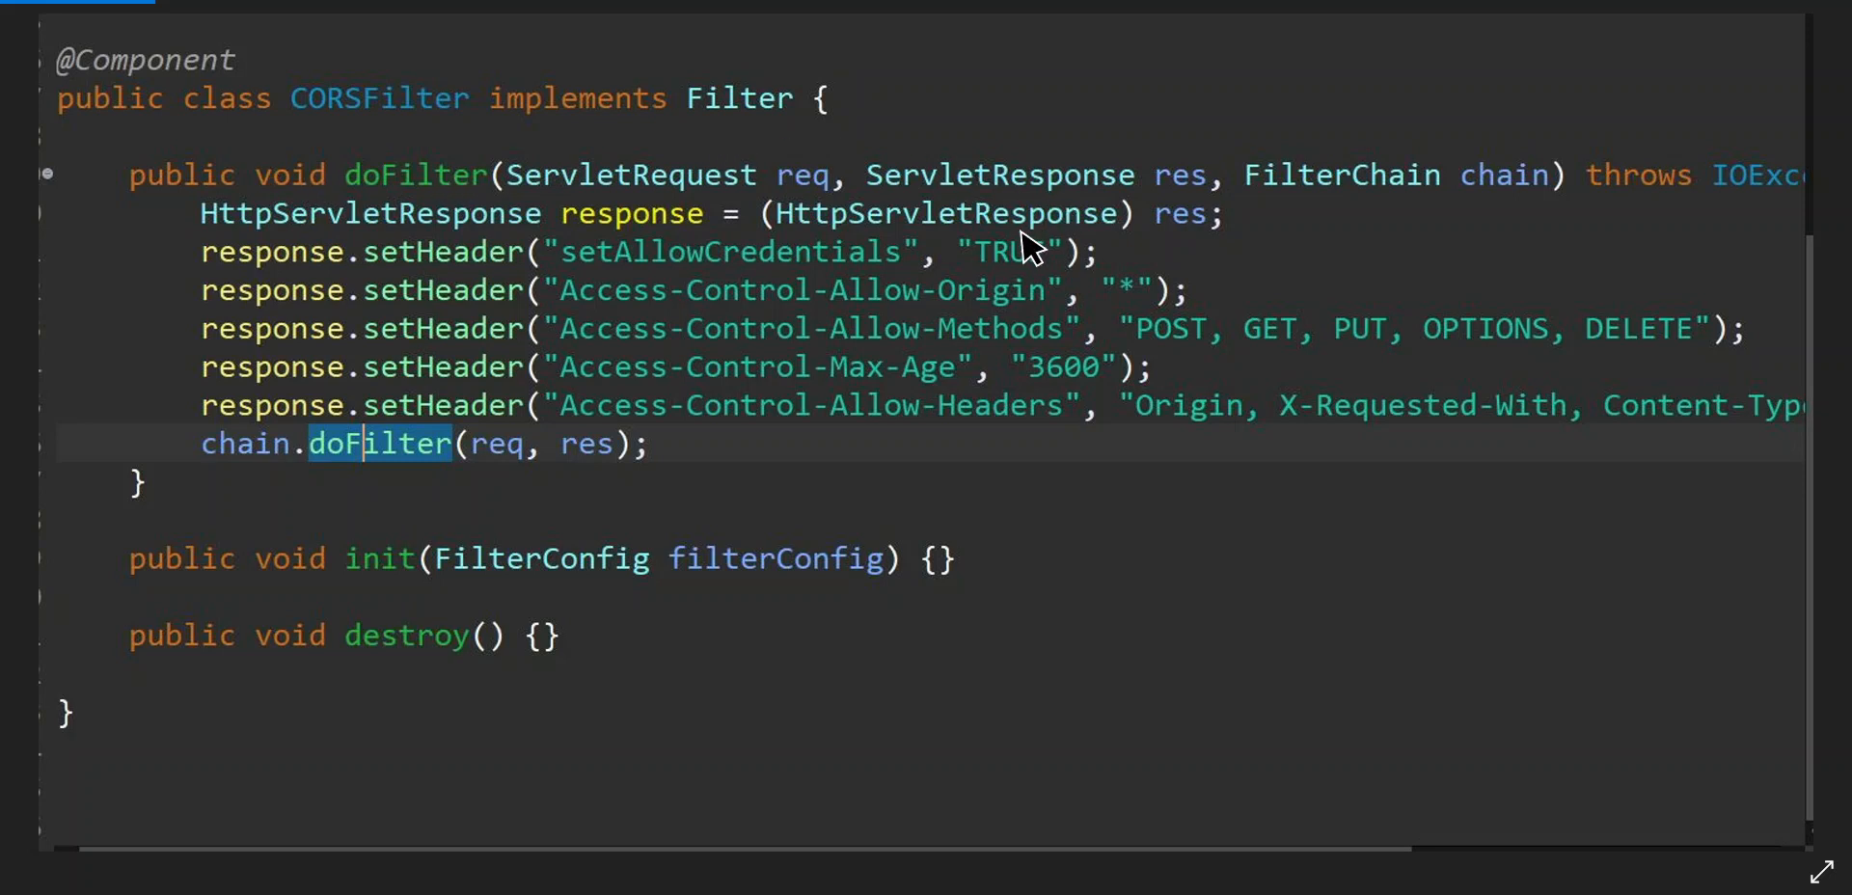
pyautogui.moveTo(945, 337)
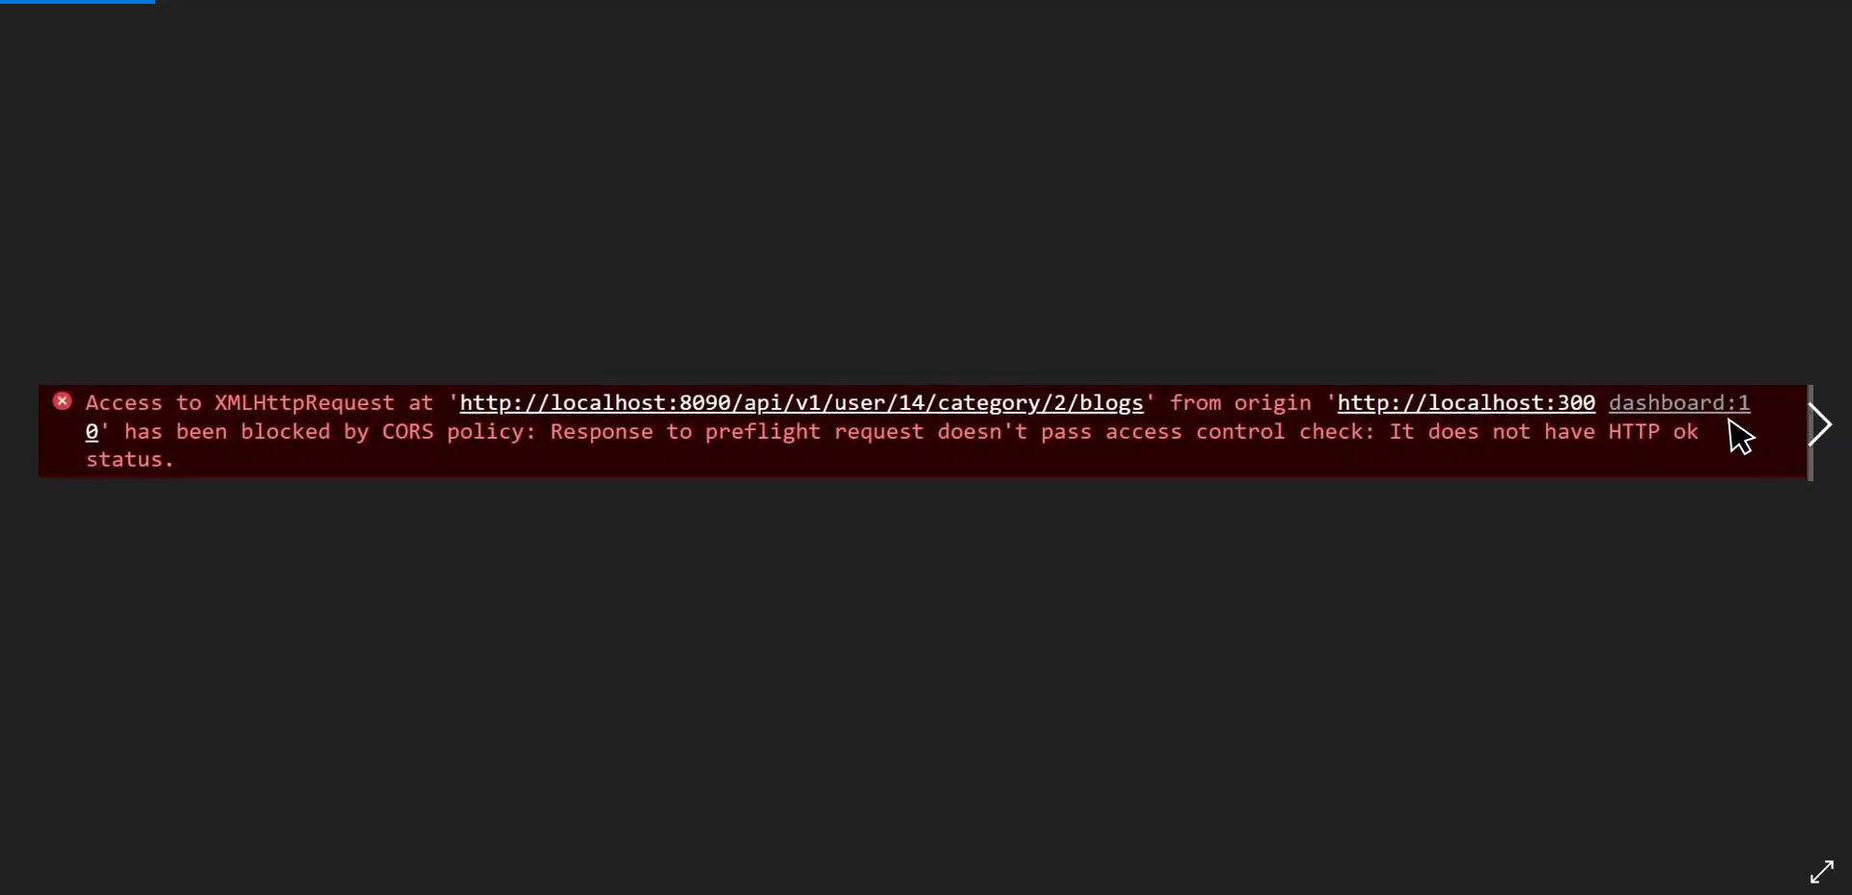
pyautogui.moveTo(1659, 449)
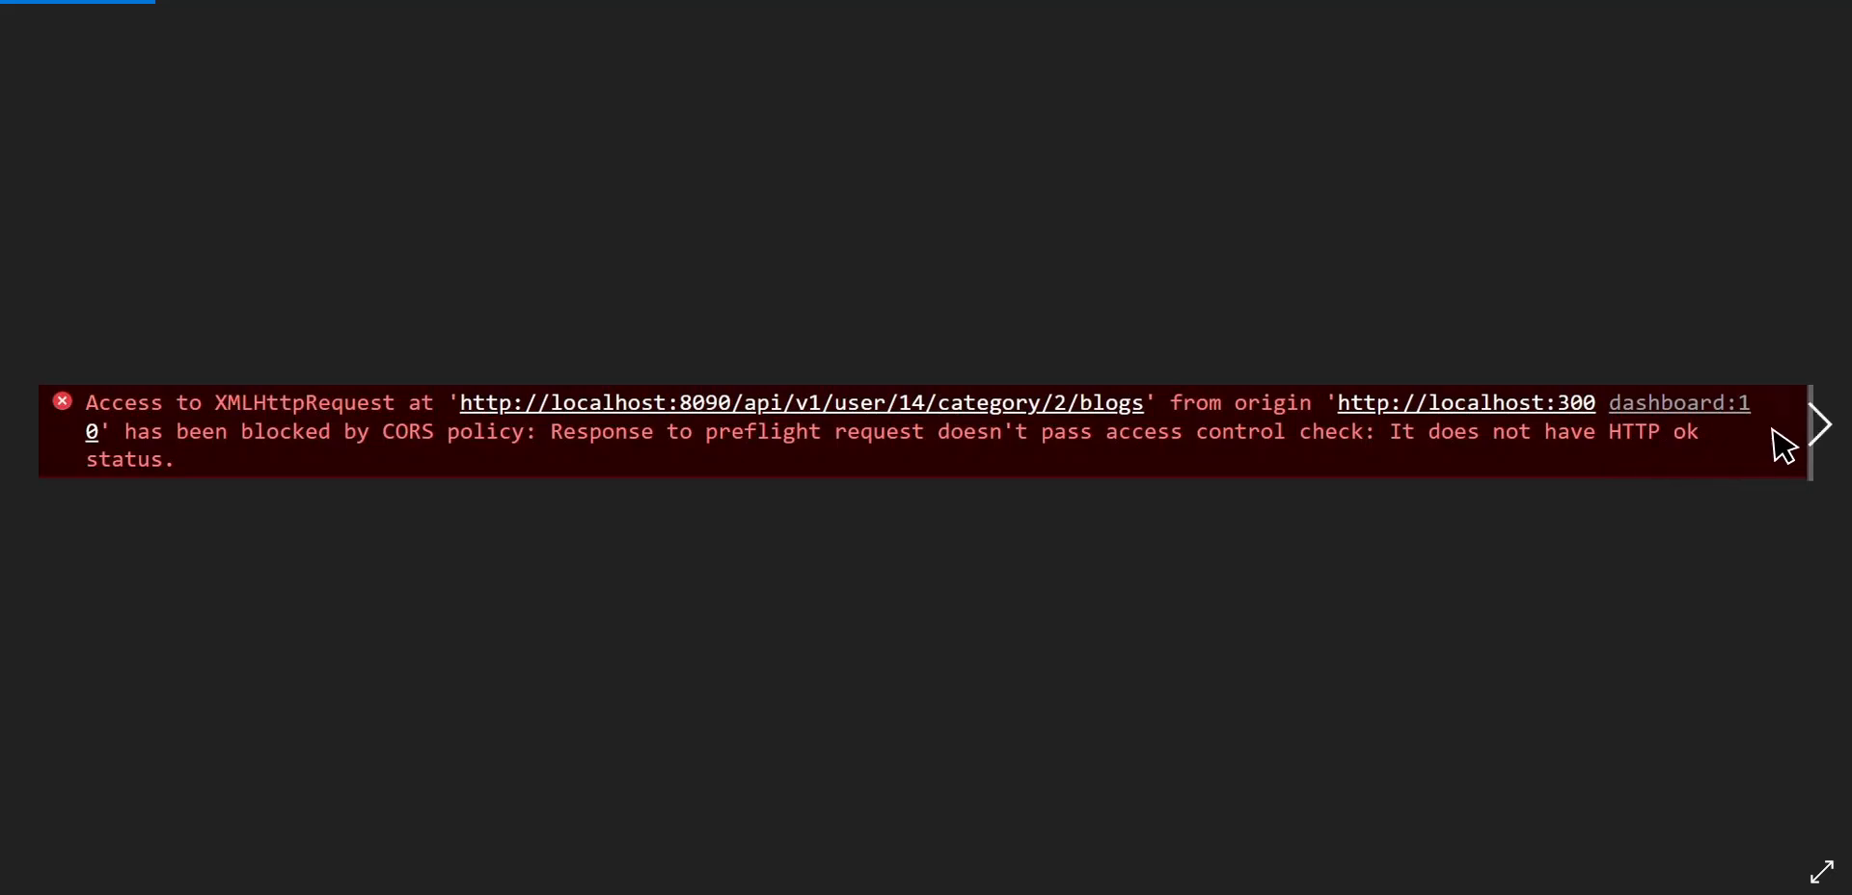
pyautogui.moveTo(1368, 477)
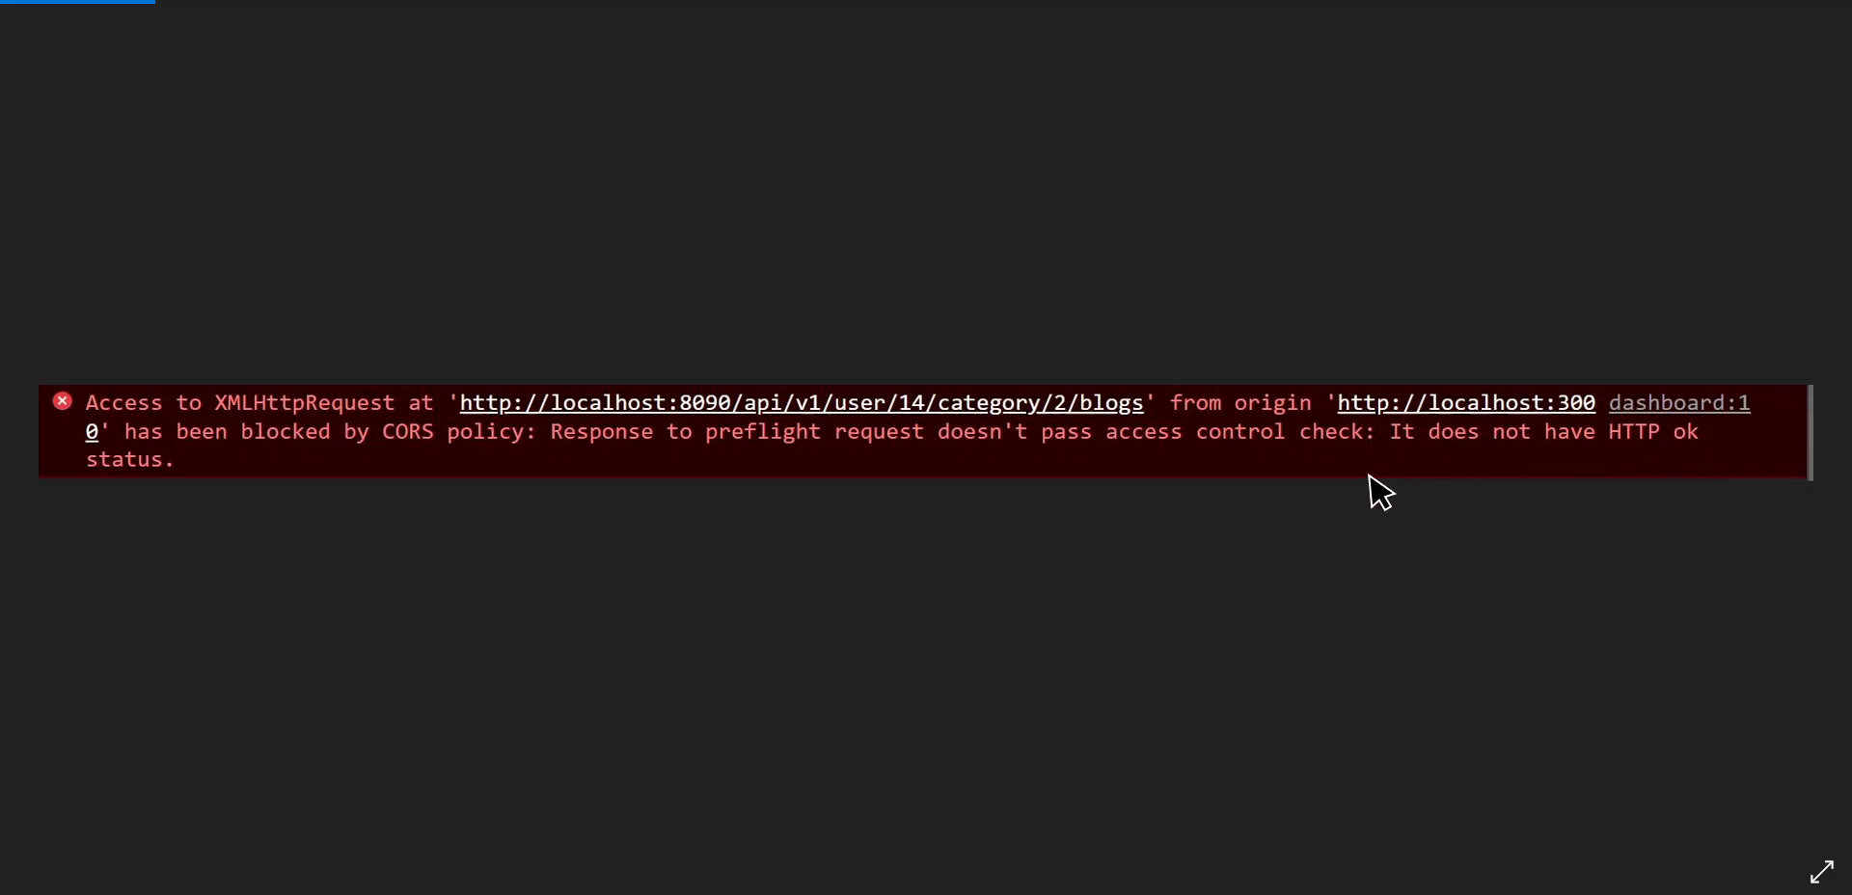
pyautogui.moveTo(1818, 417)
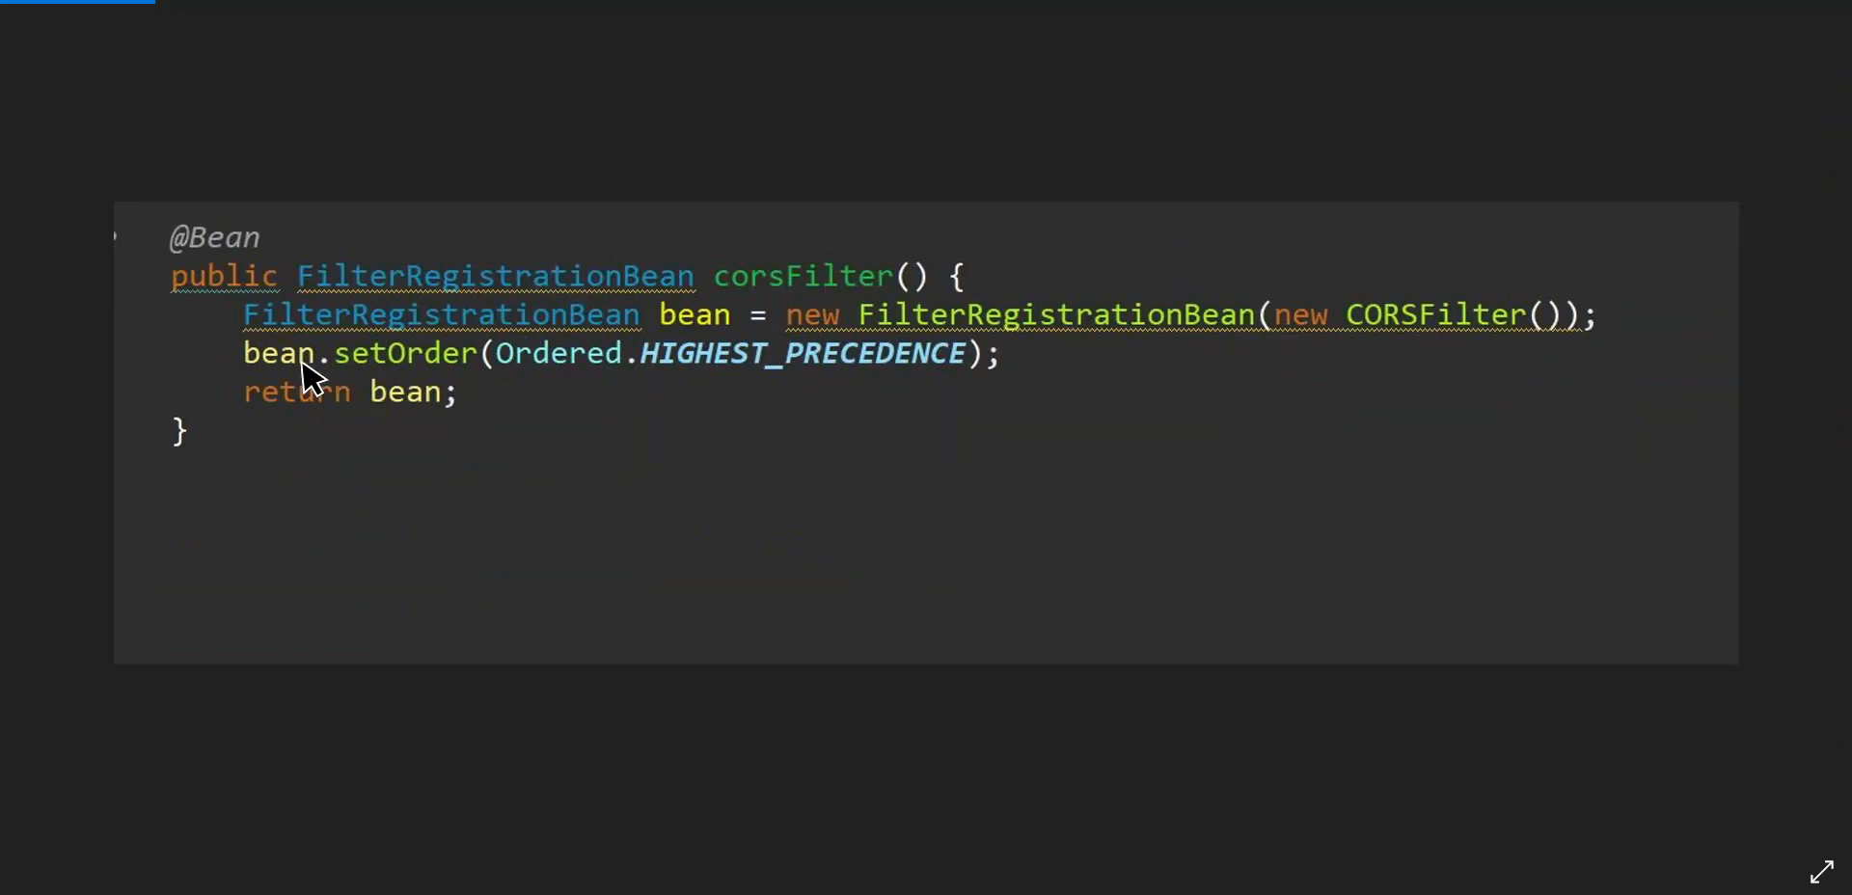
pyautogui.moveTo(706, 356)
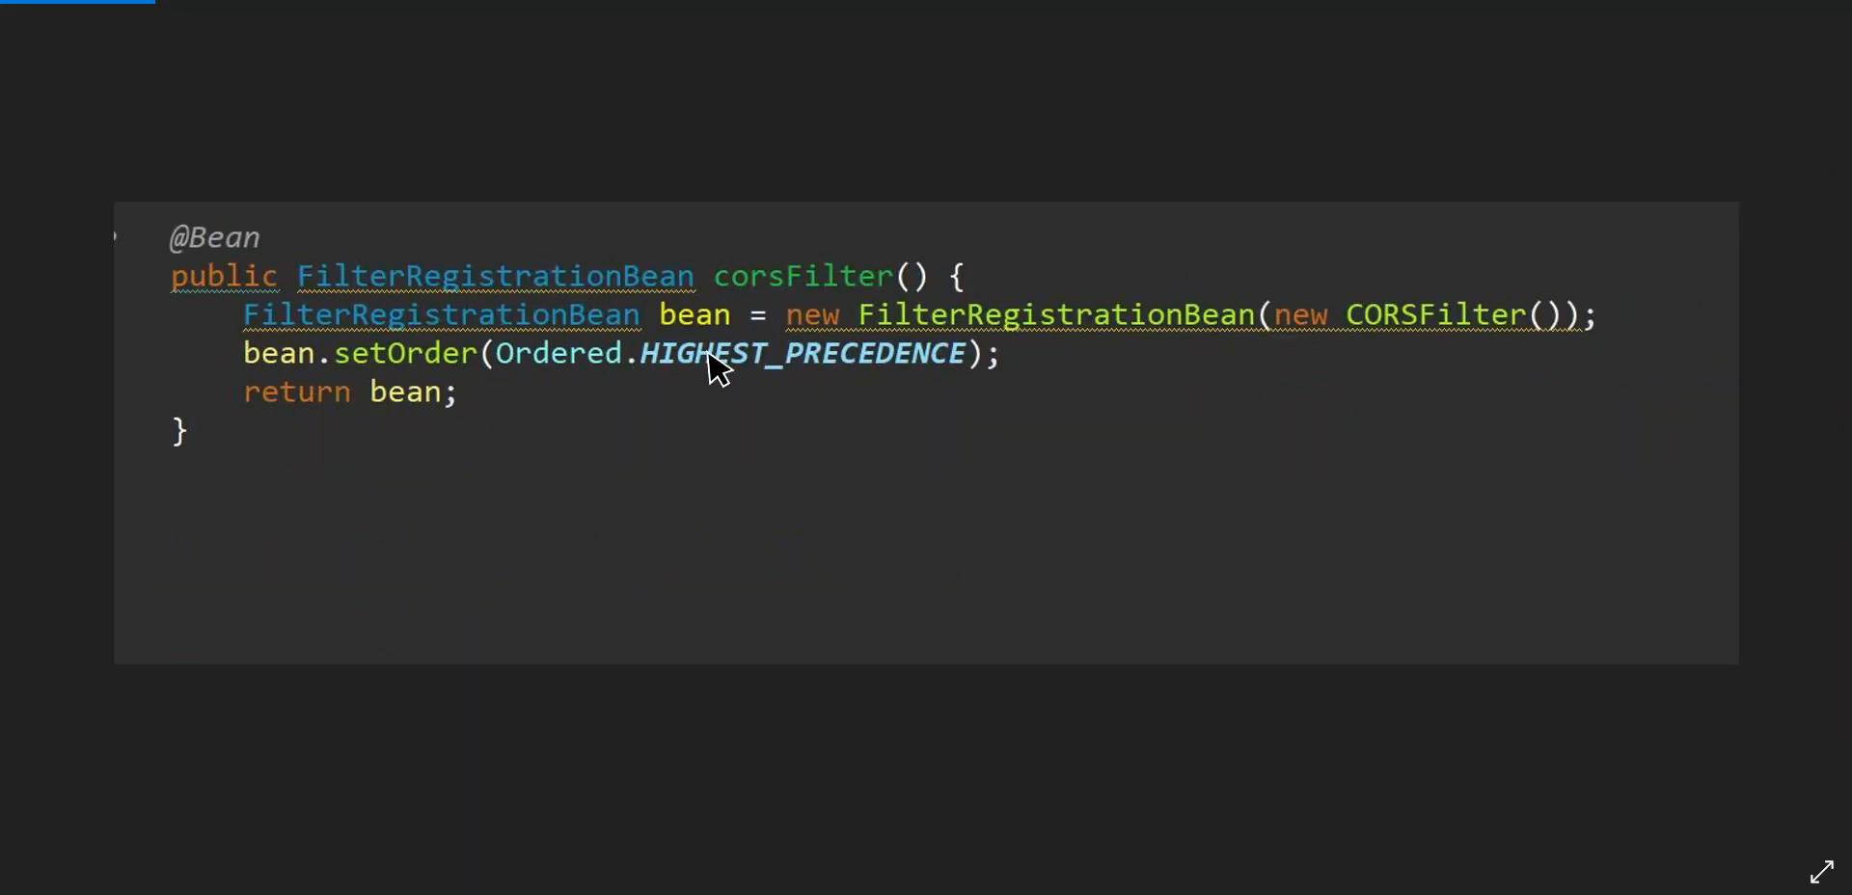
pyautogui.moveTo(651, 367)
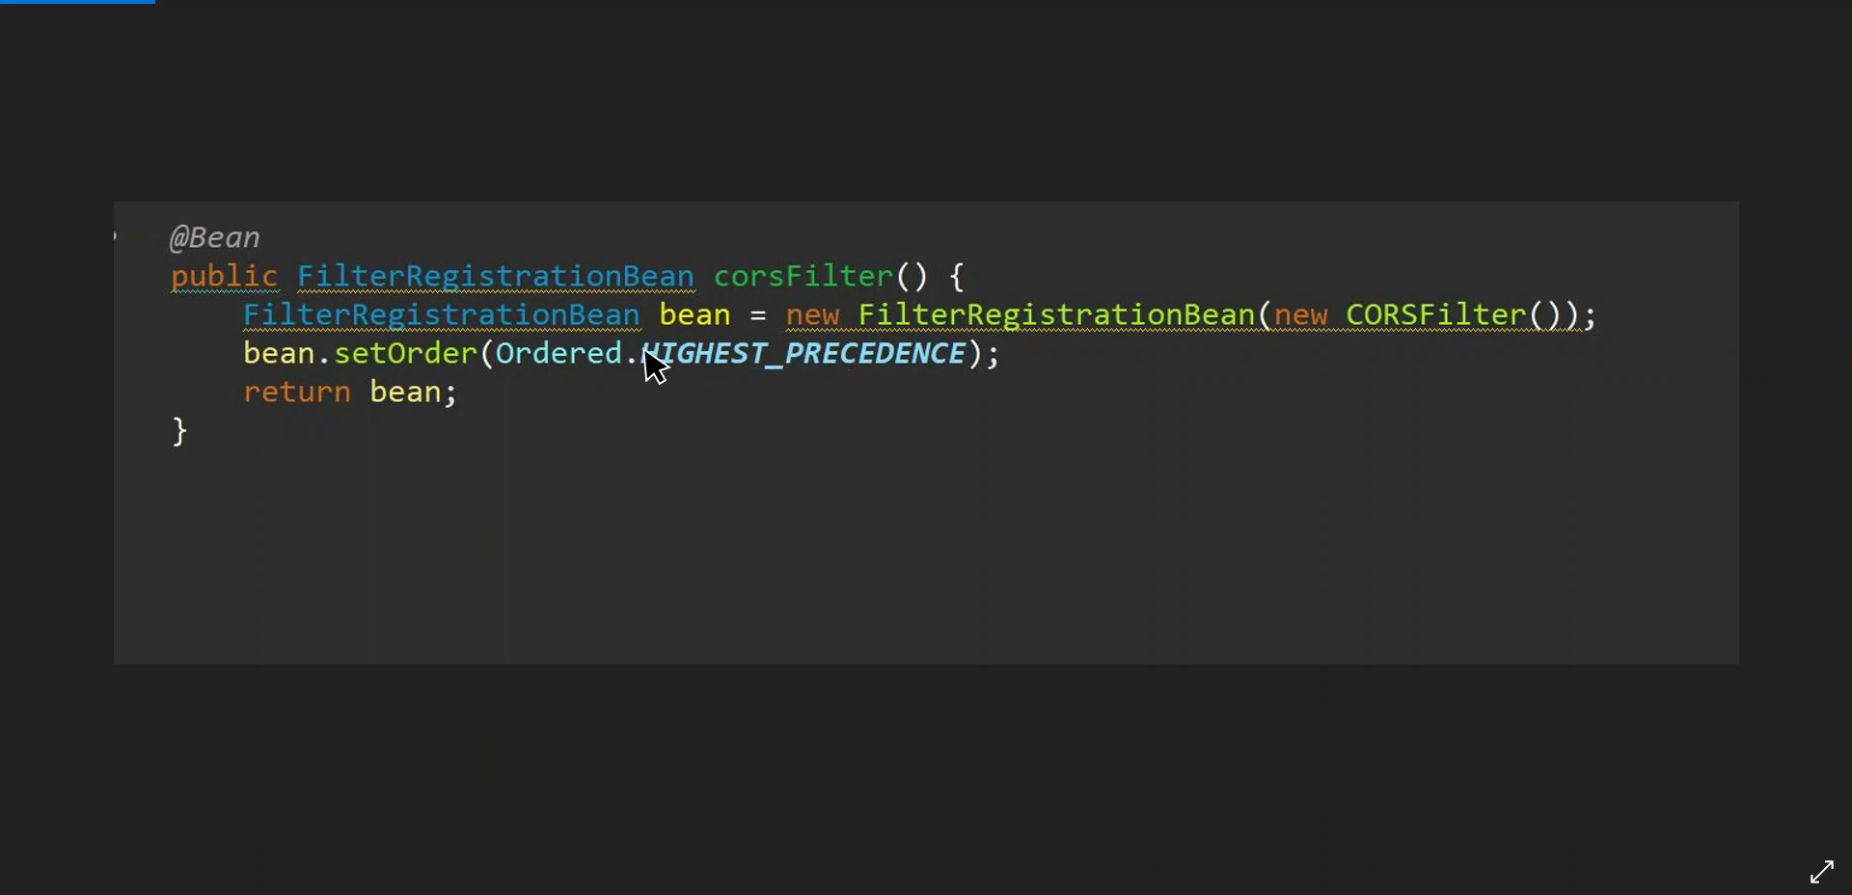
pyautogui.moveTo(29, 419)
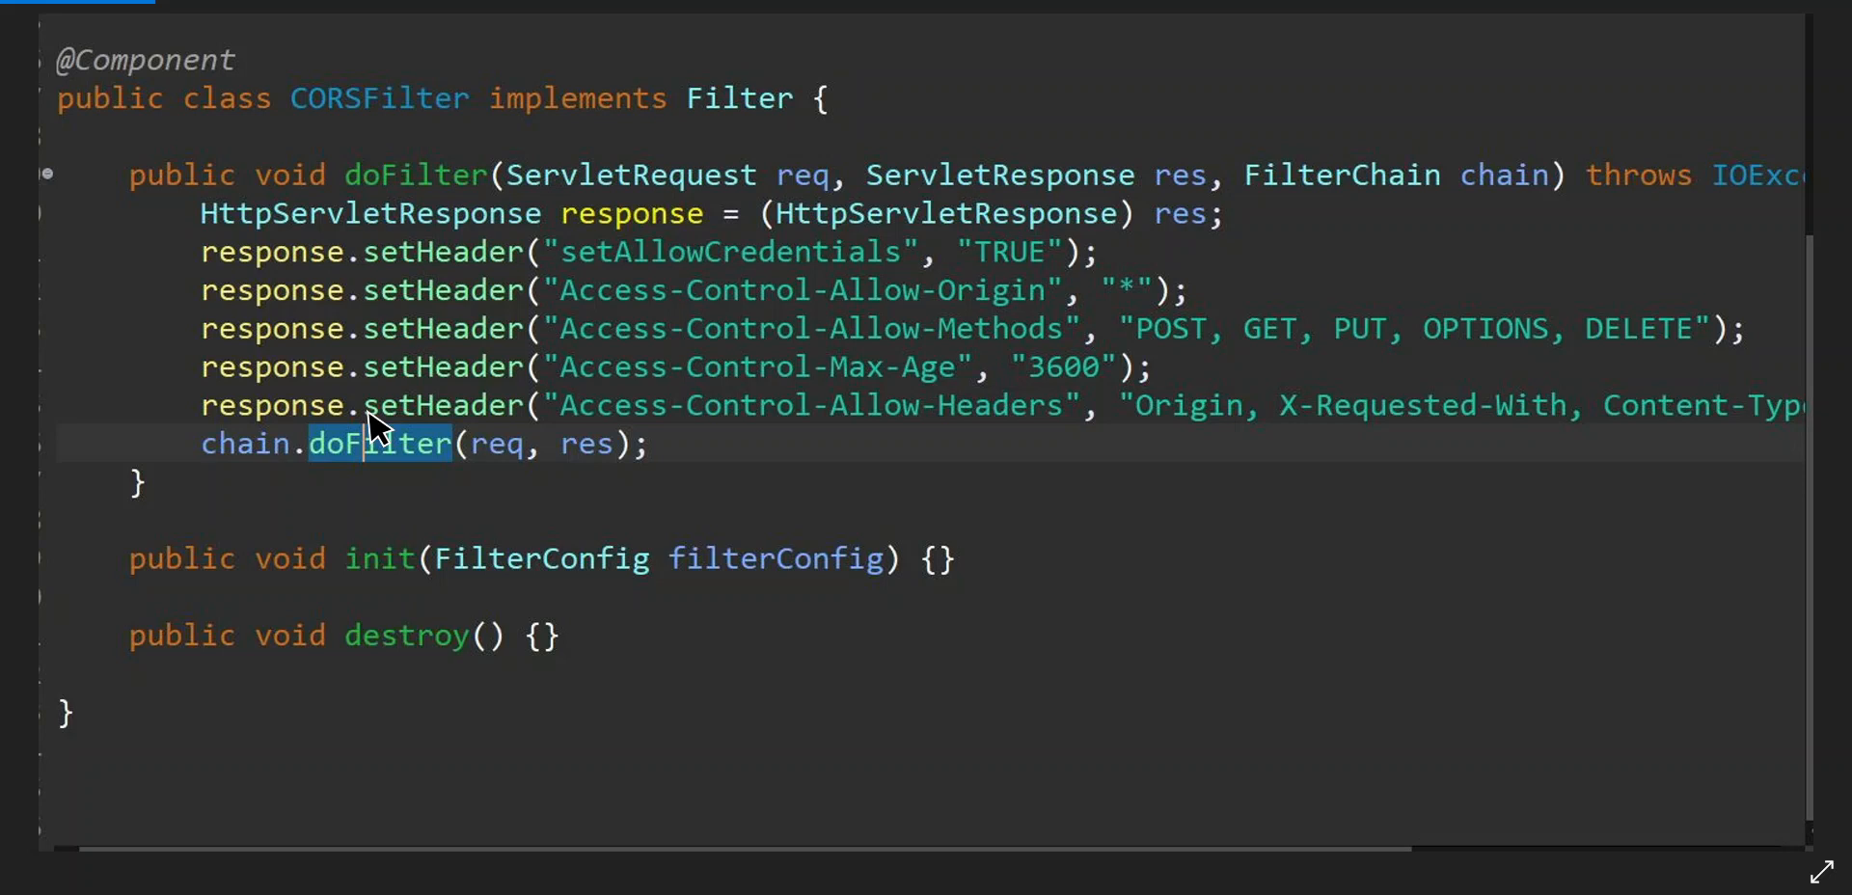
pyautogui.moveTo(377, 405)
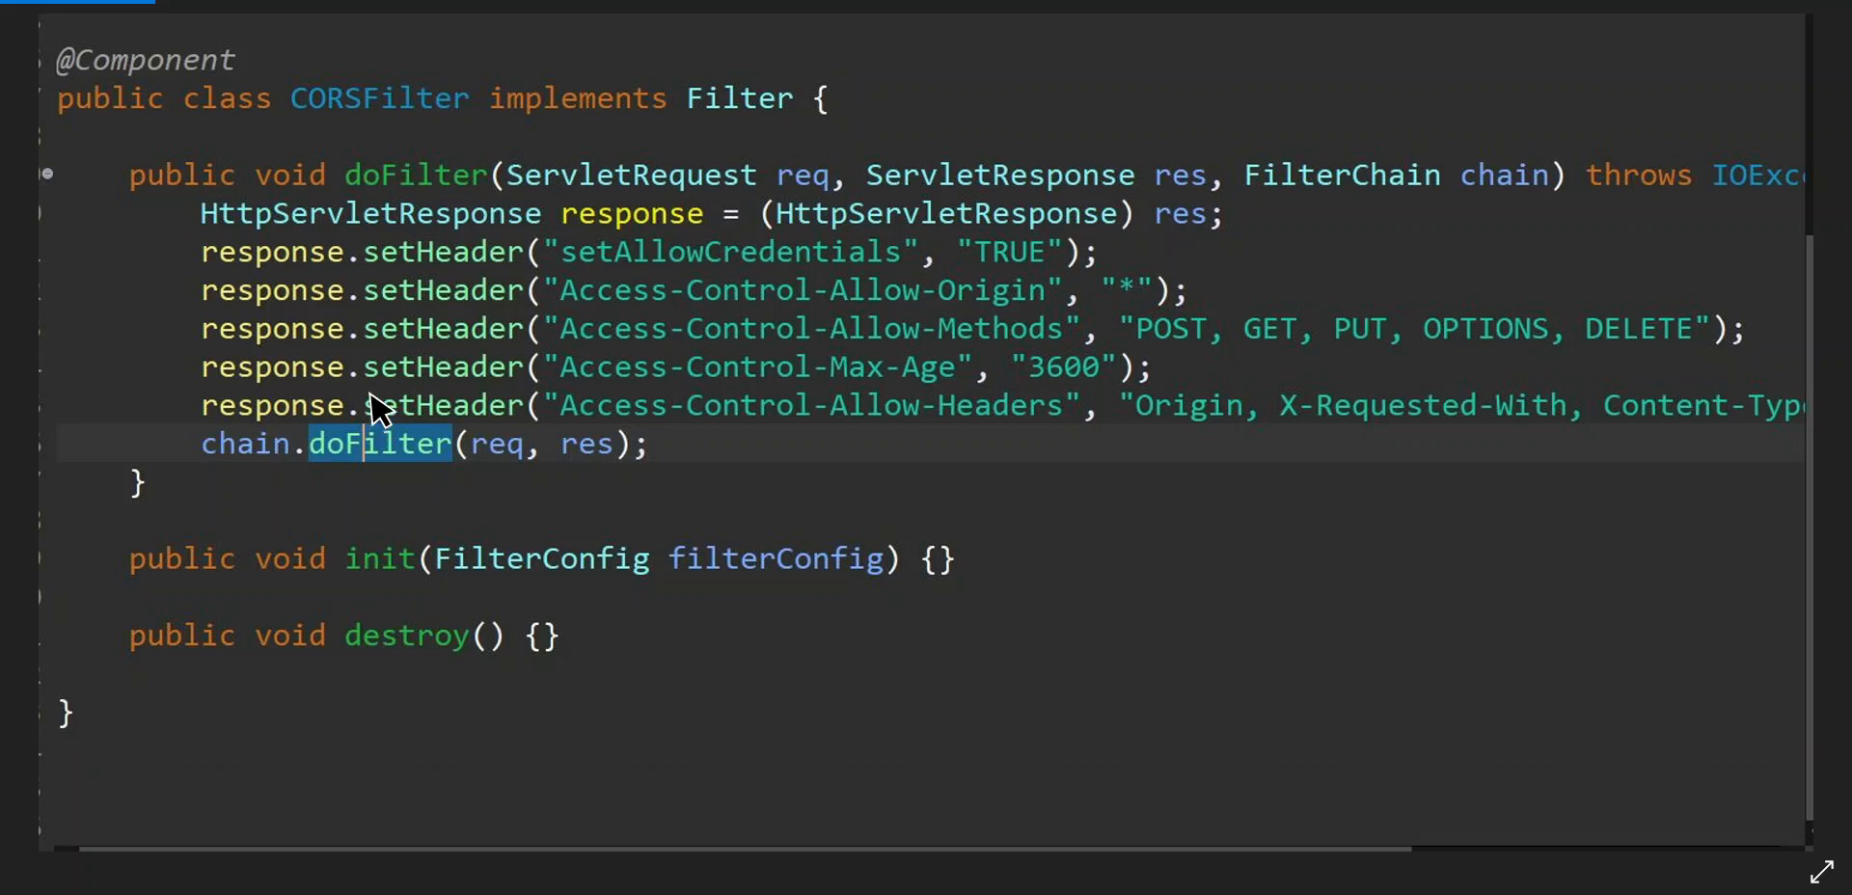
pyautogui.moveTo(1403, 348)
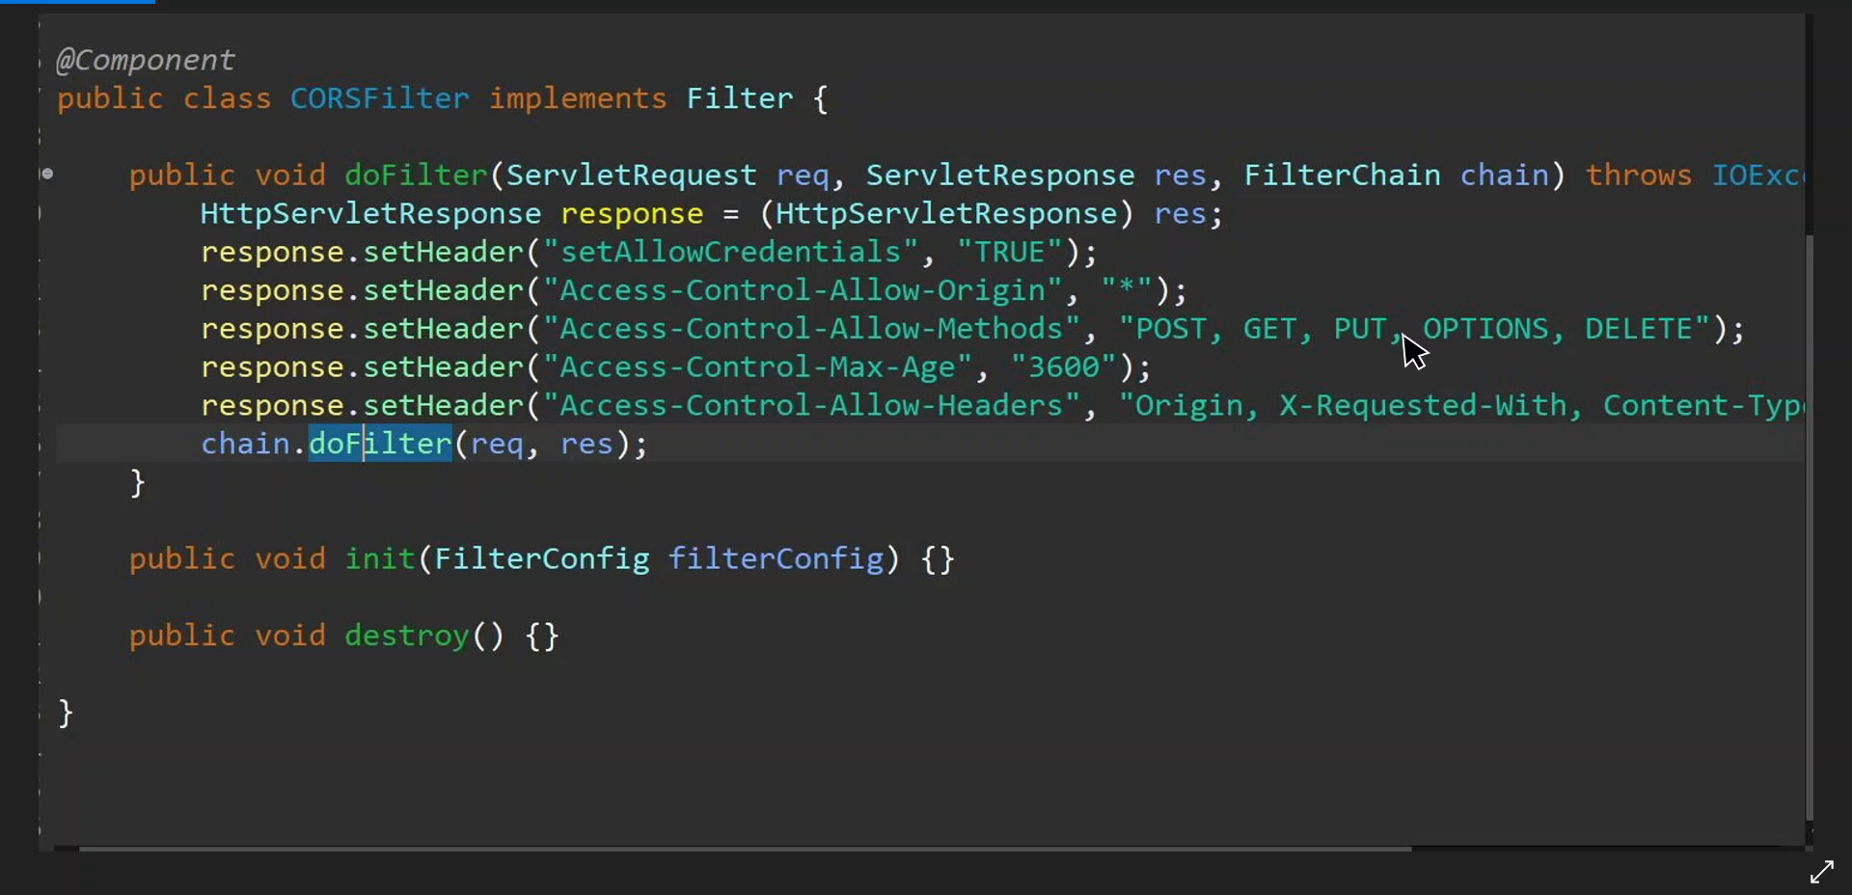
pyautogui.moveTo(1560, 335)
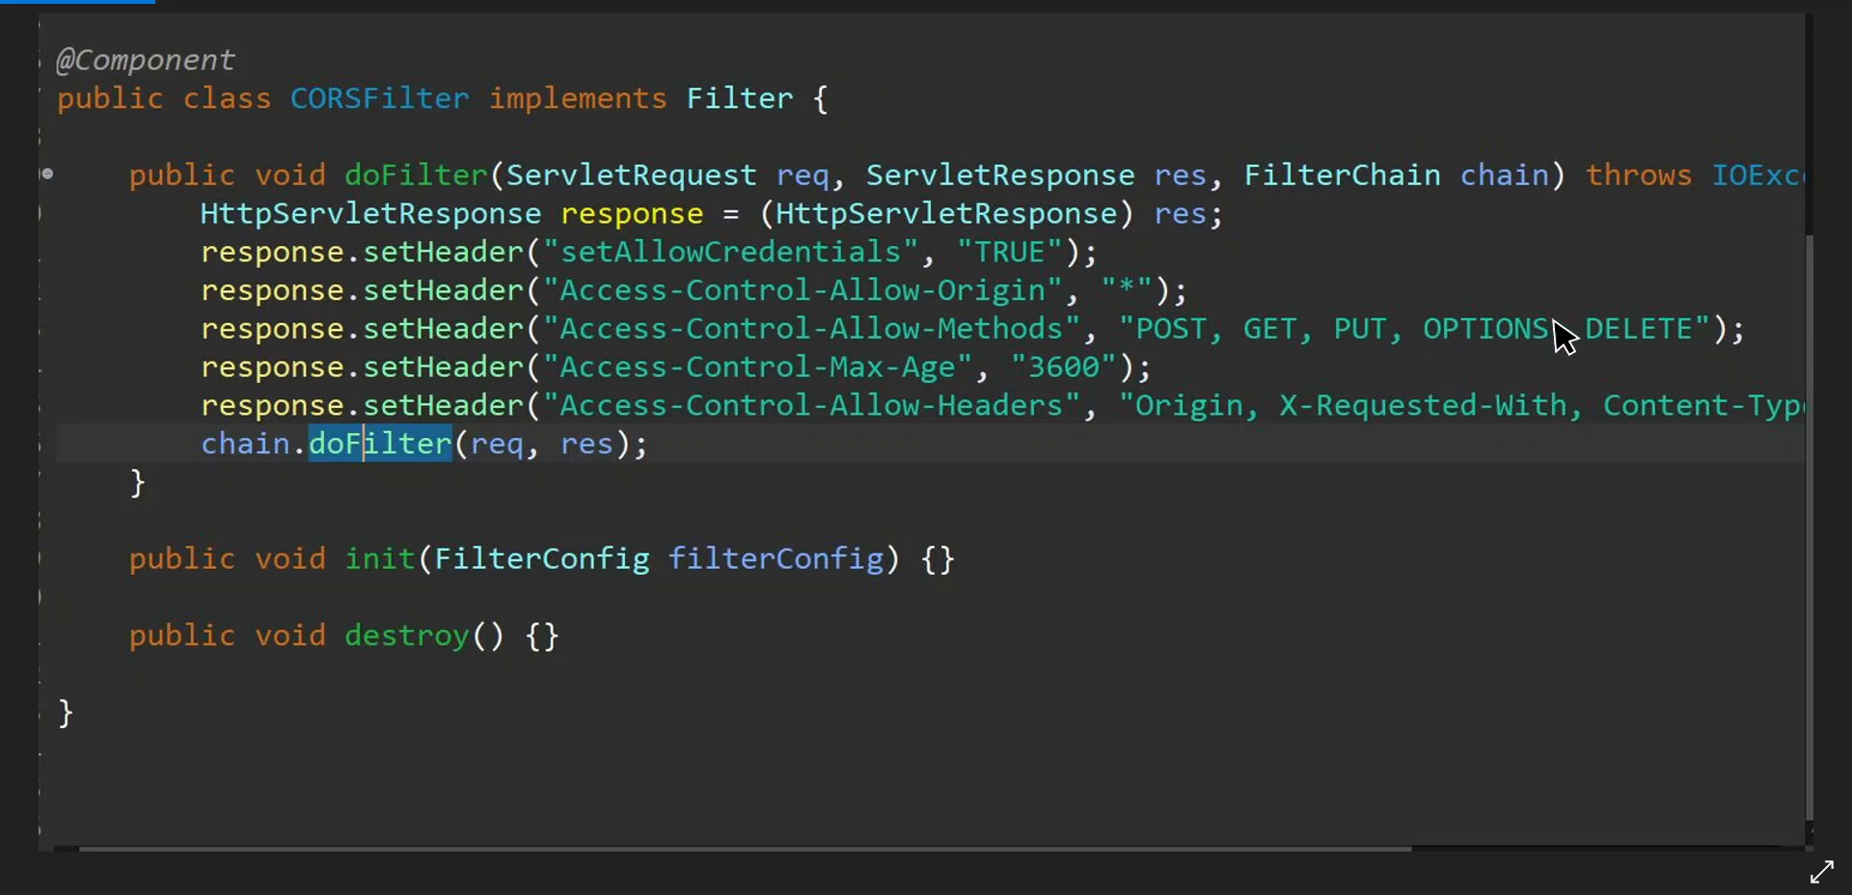
pyautogui.moveTo(1517, 347)
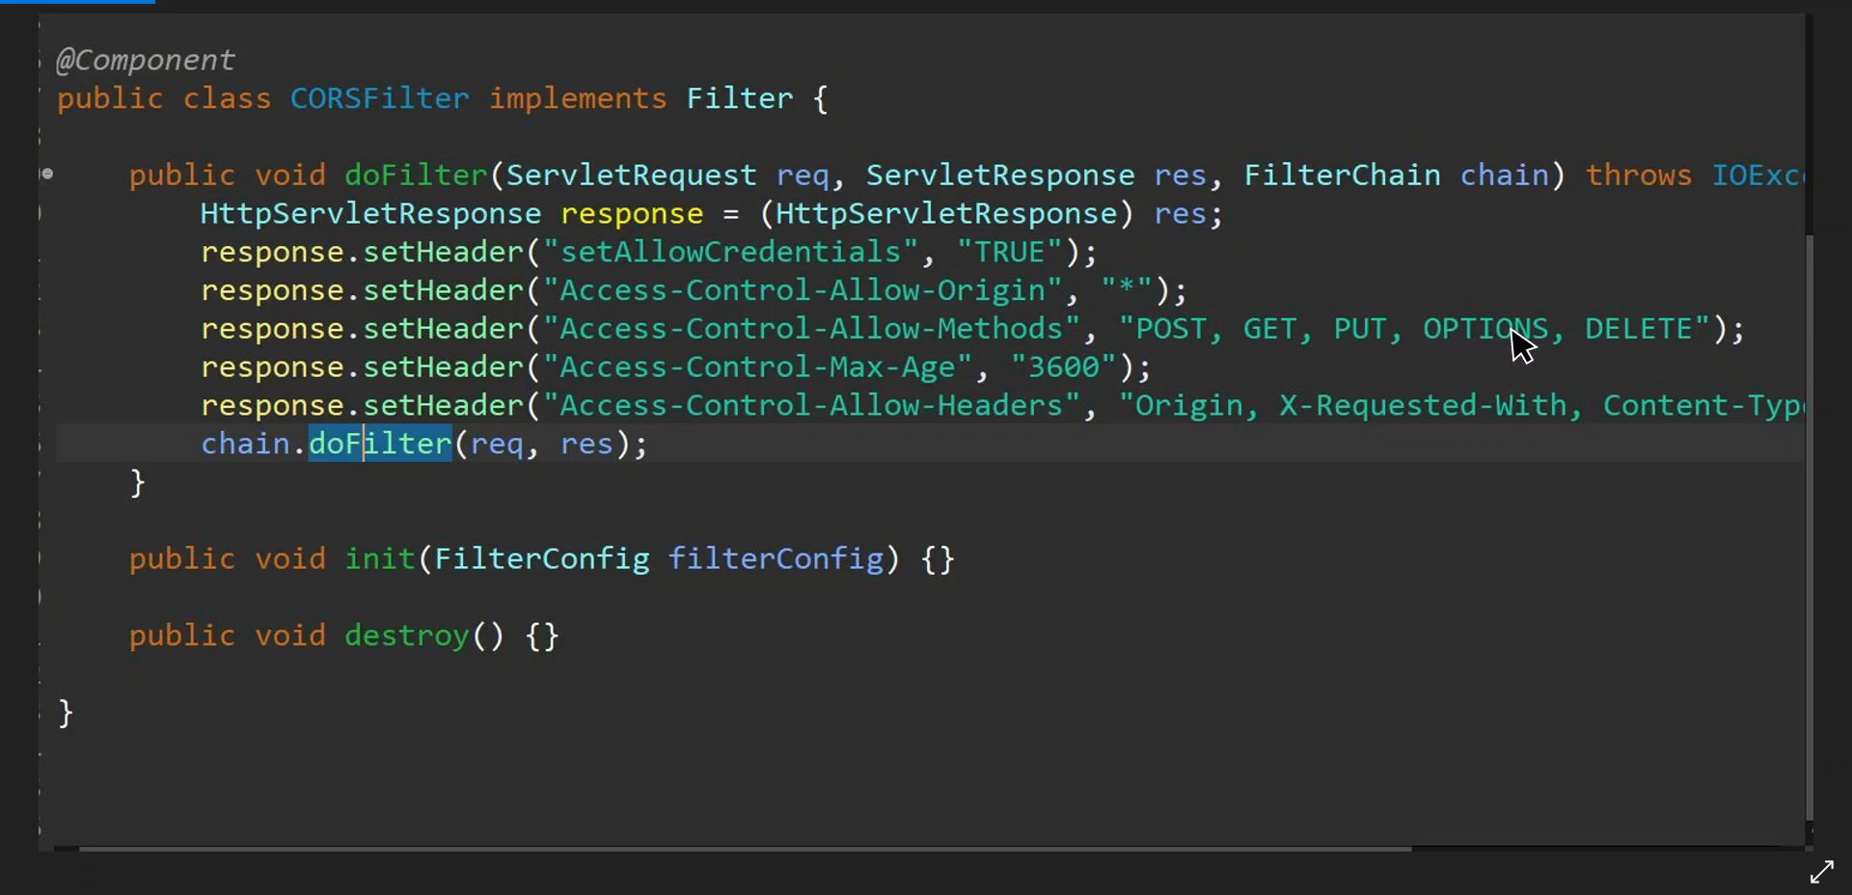
pyautogui.moveTo(904, 524)
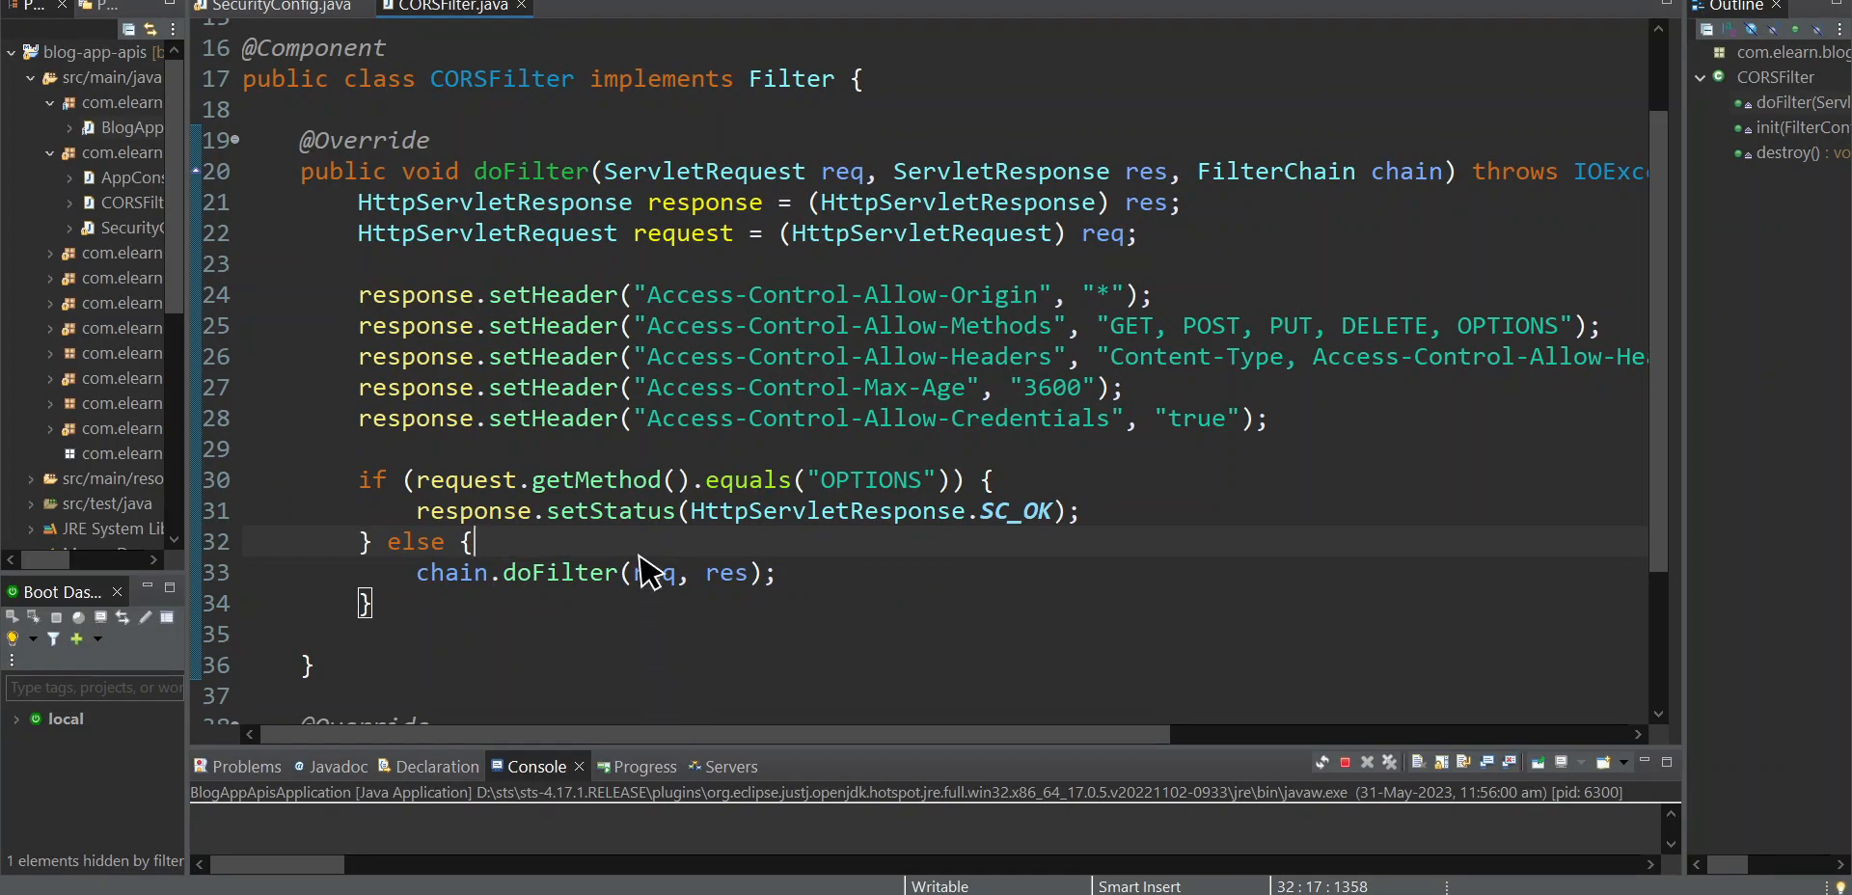
pyautogui.moveTo(456, 479)
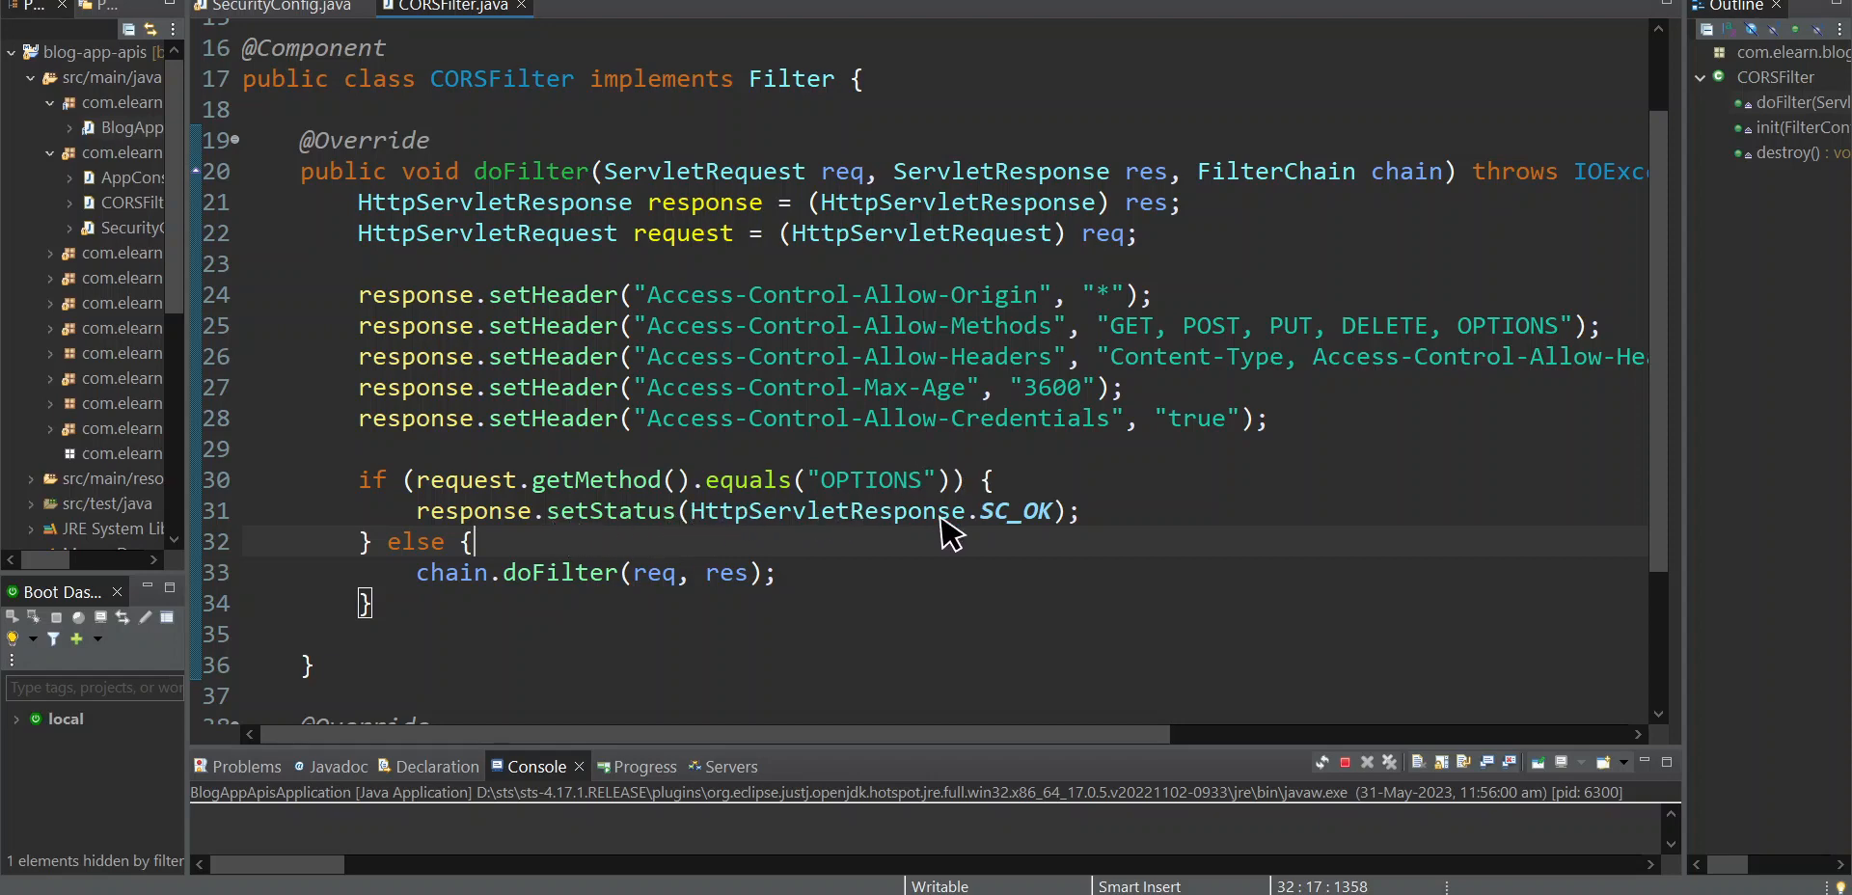
pyautogui.moveTo(561, 596)
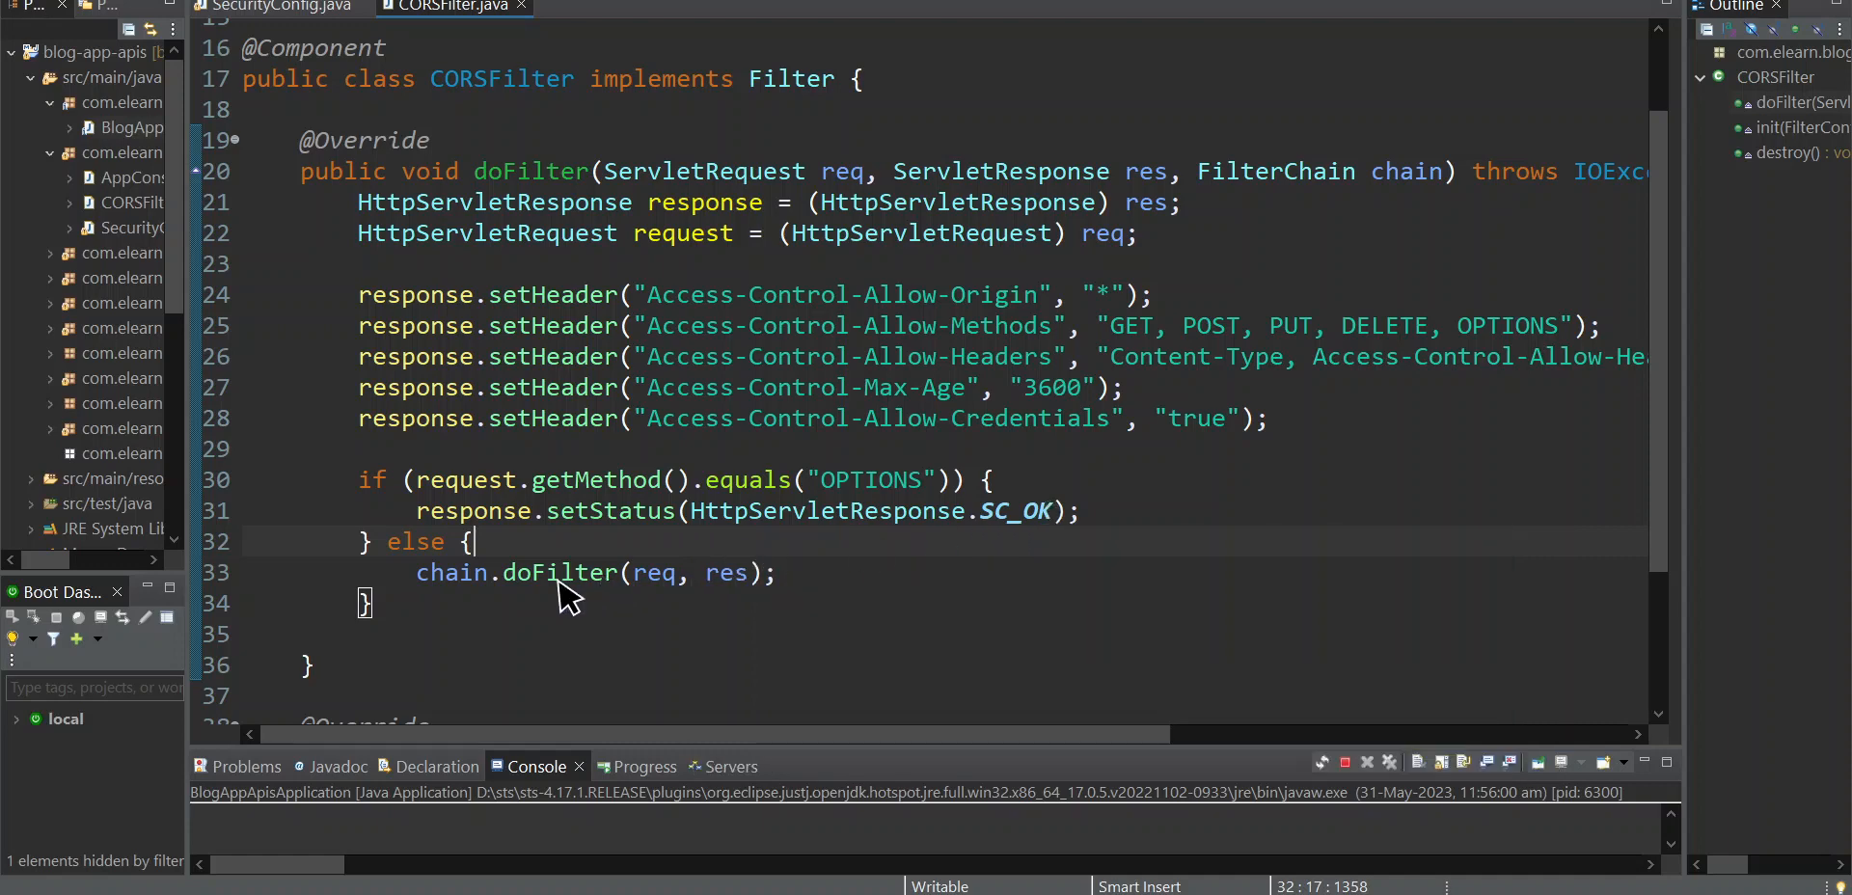
pyautogui.moveTo(770, 525)
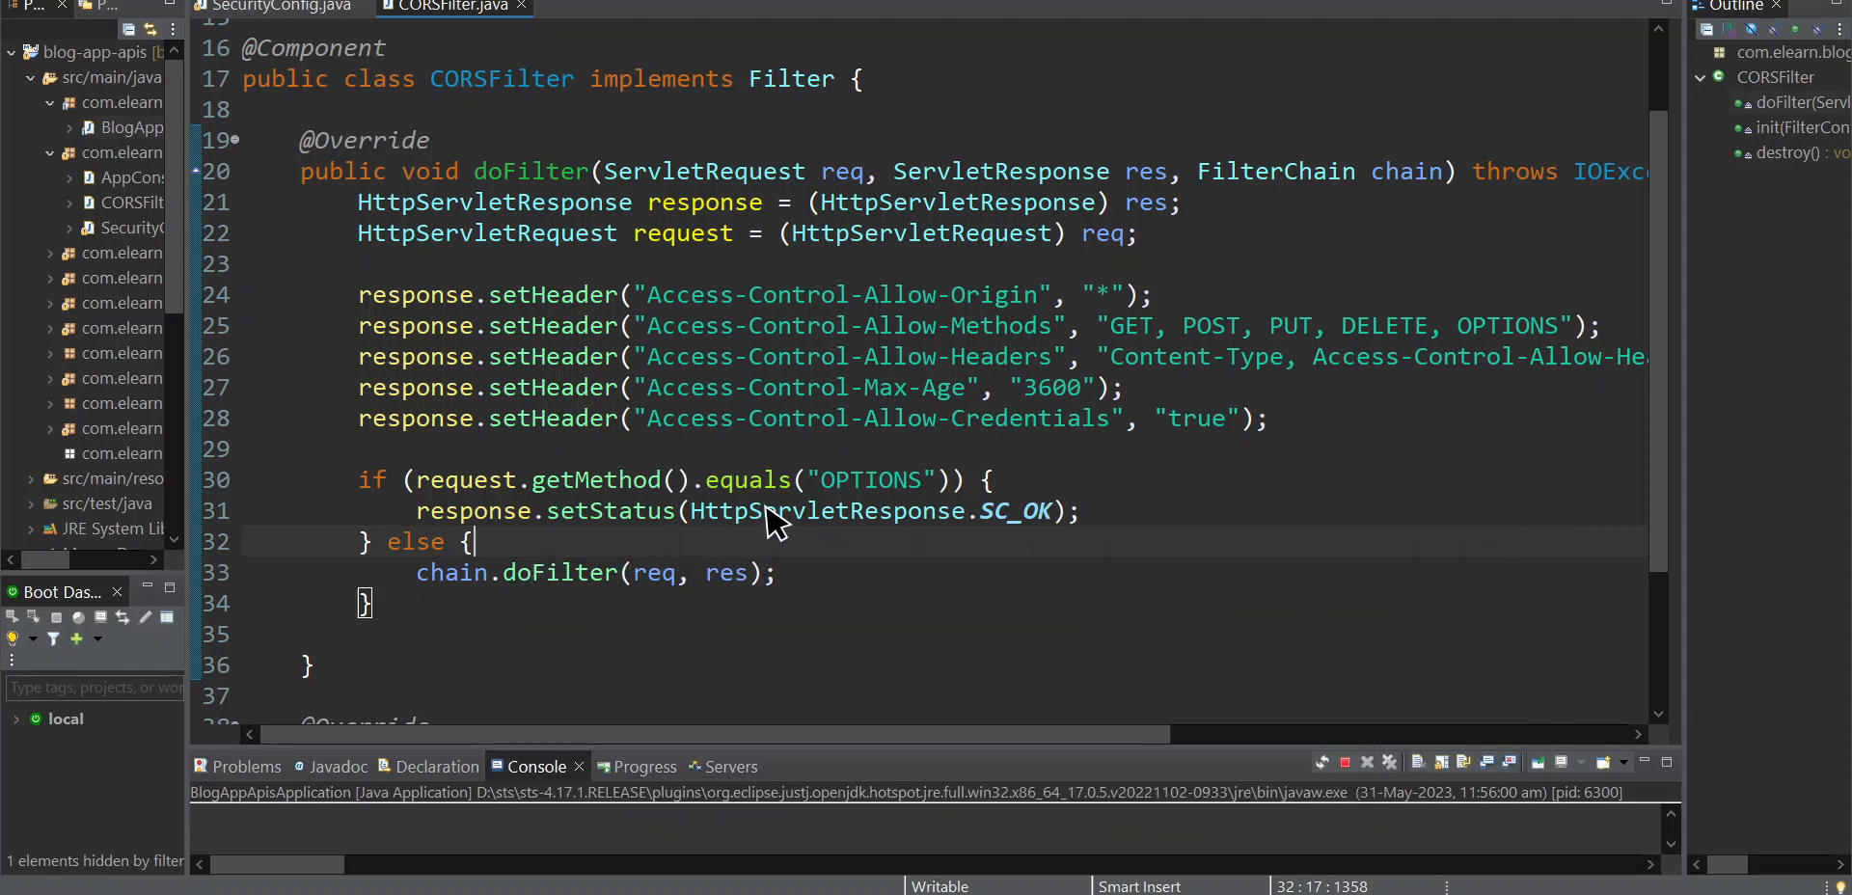
pyautogui.moveTo(941, 333)
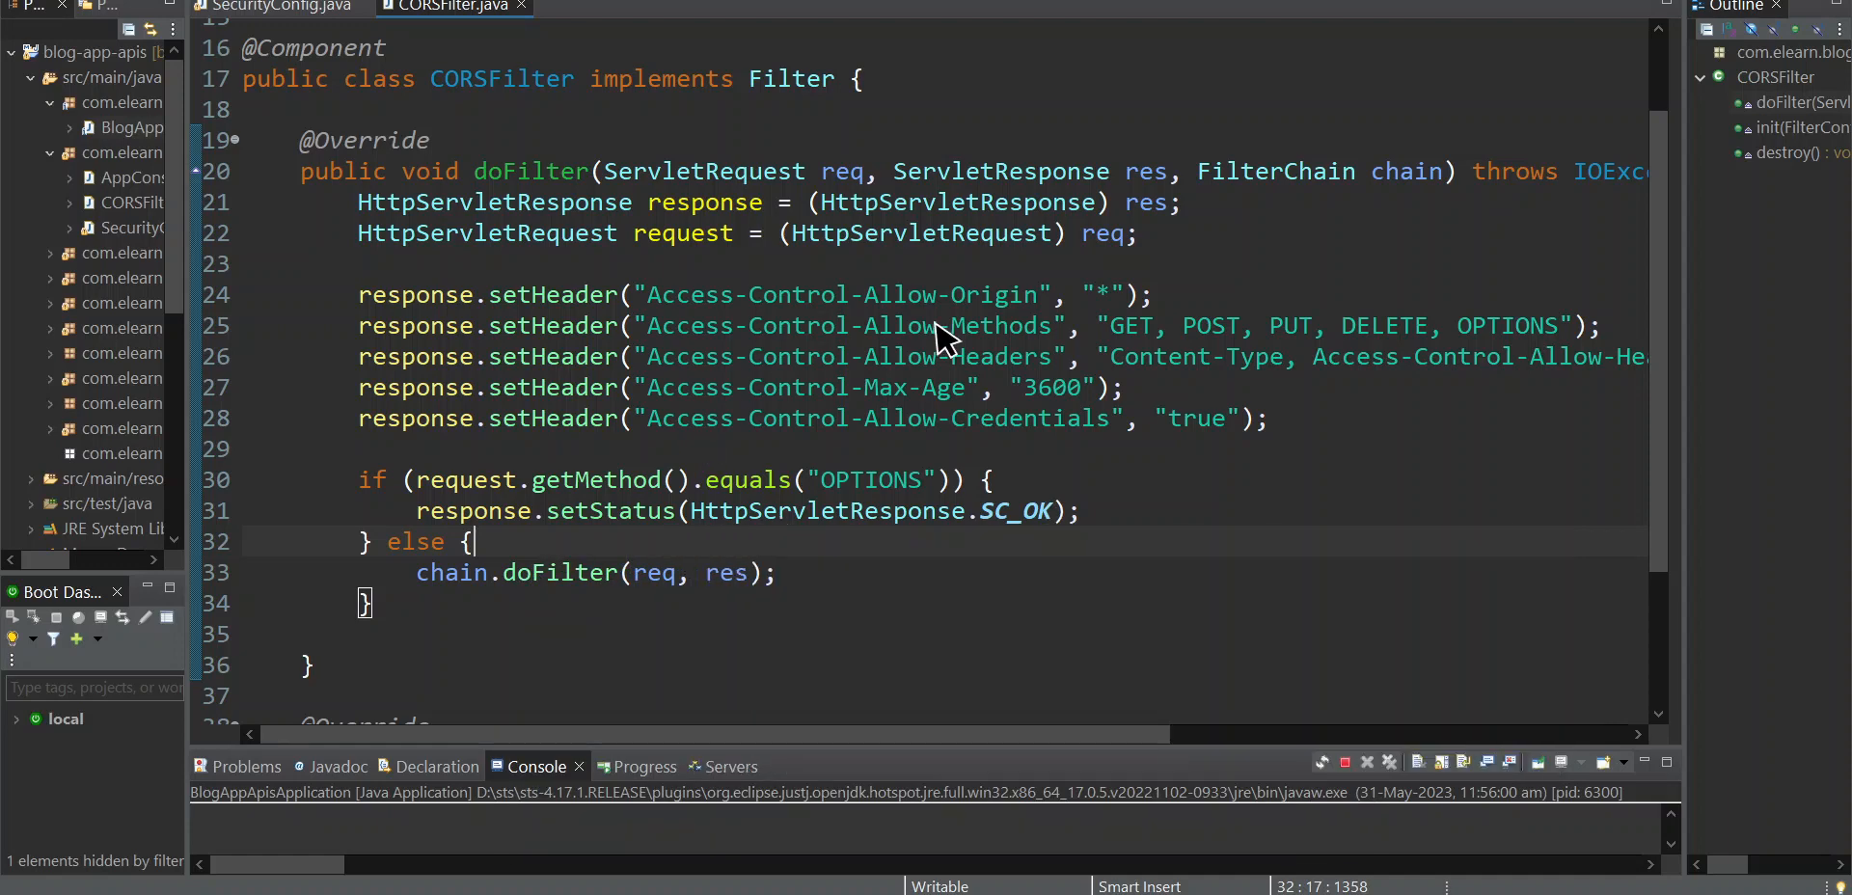
pyautogui.moveTo(718, 243)
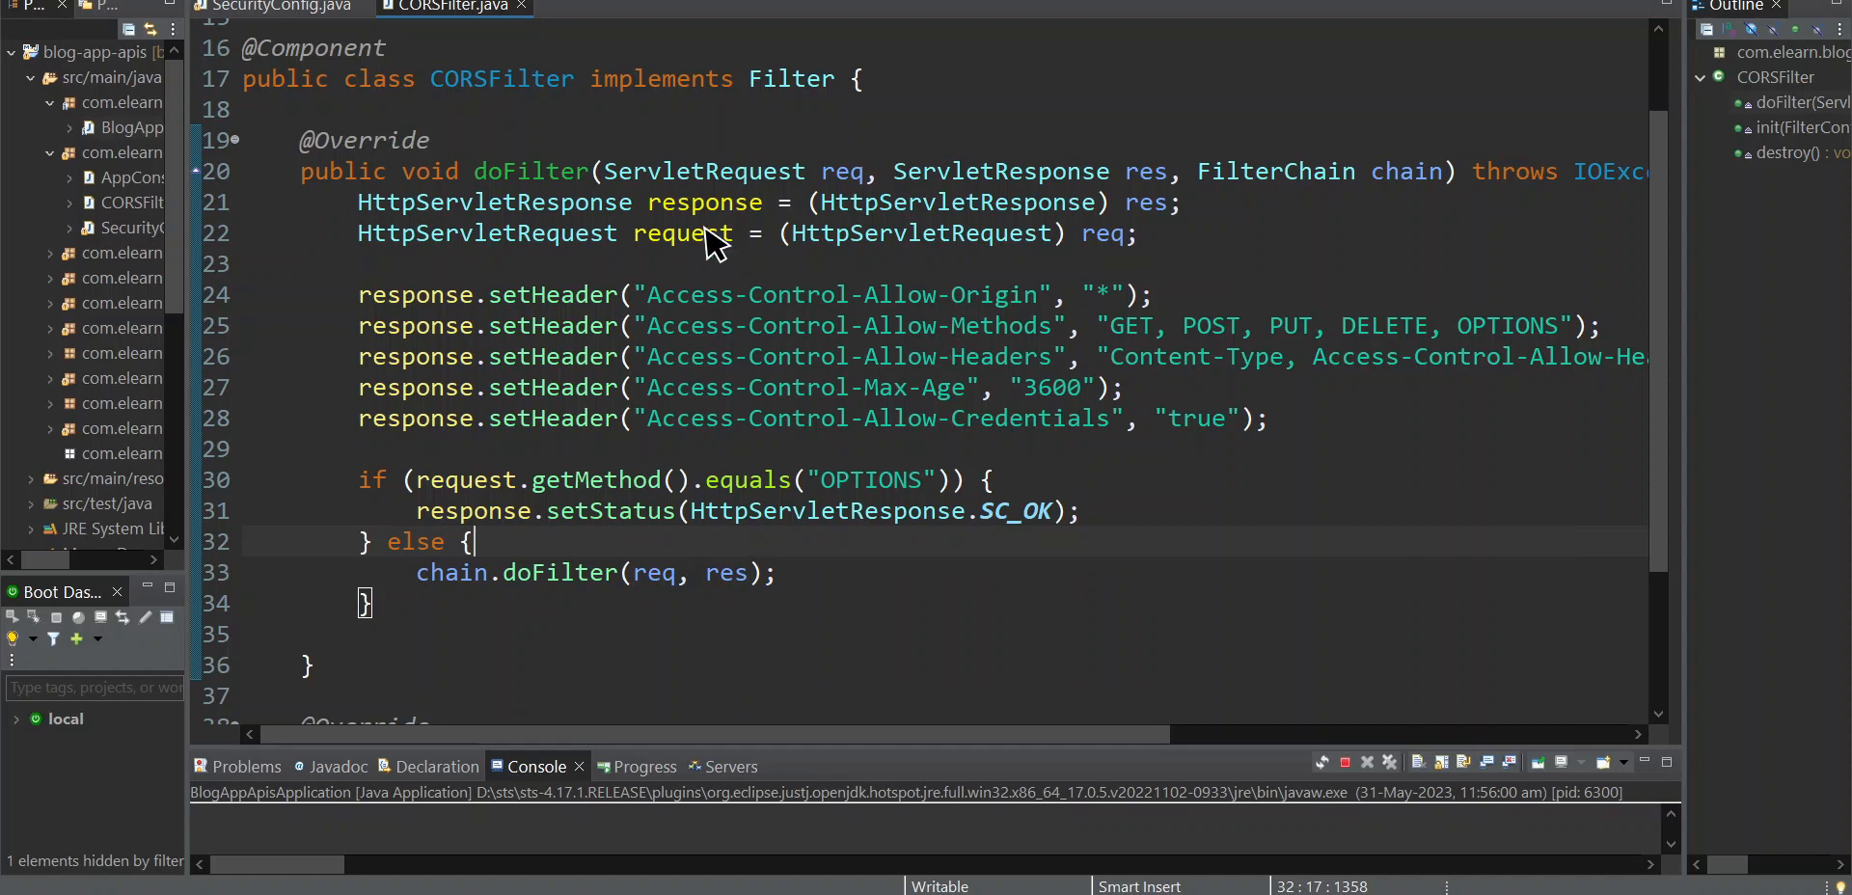